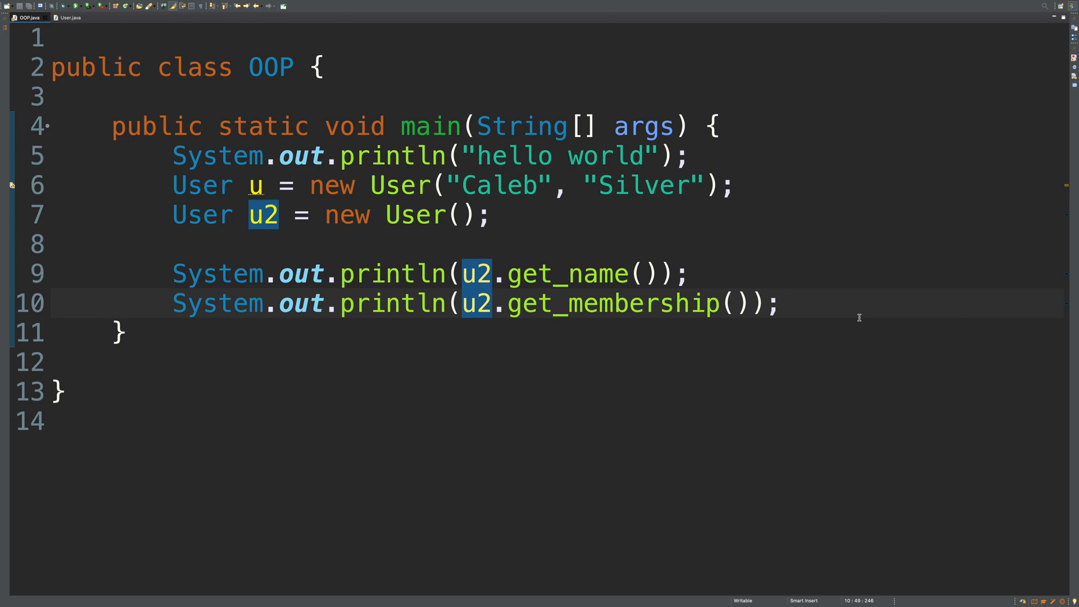
- Browse down the Diffblue Cover homepage sections on automatically written Java unit tests
left_click(781, 304)
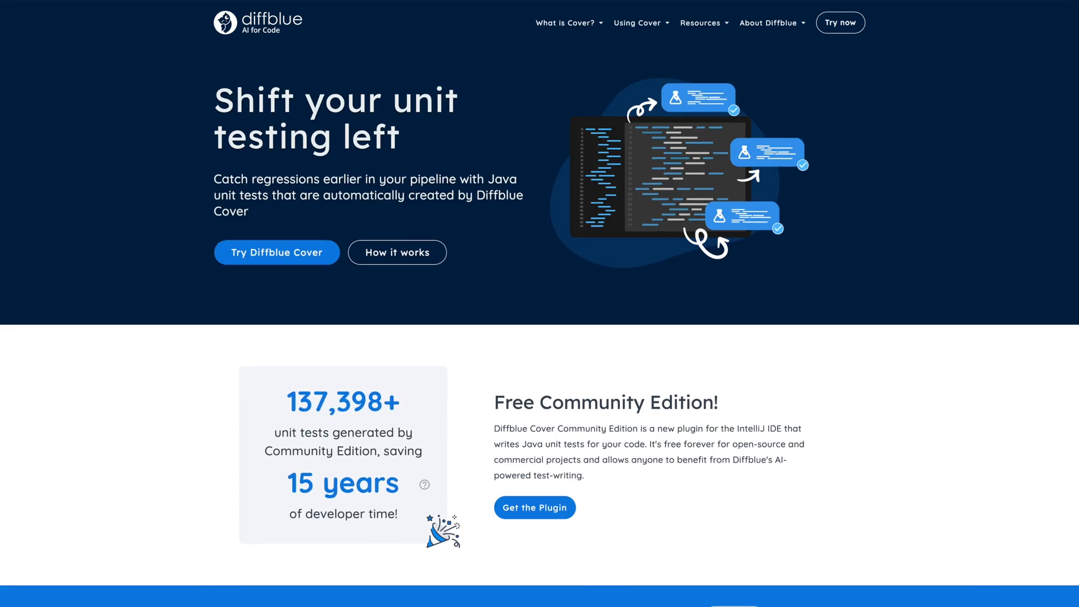
scroll("down", 3)
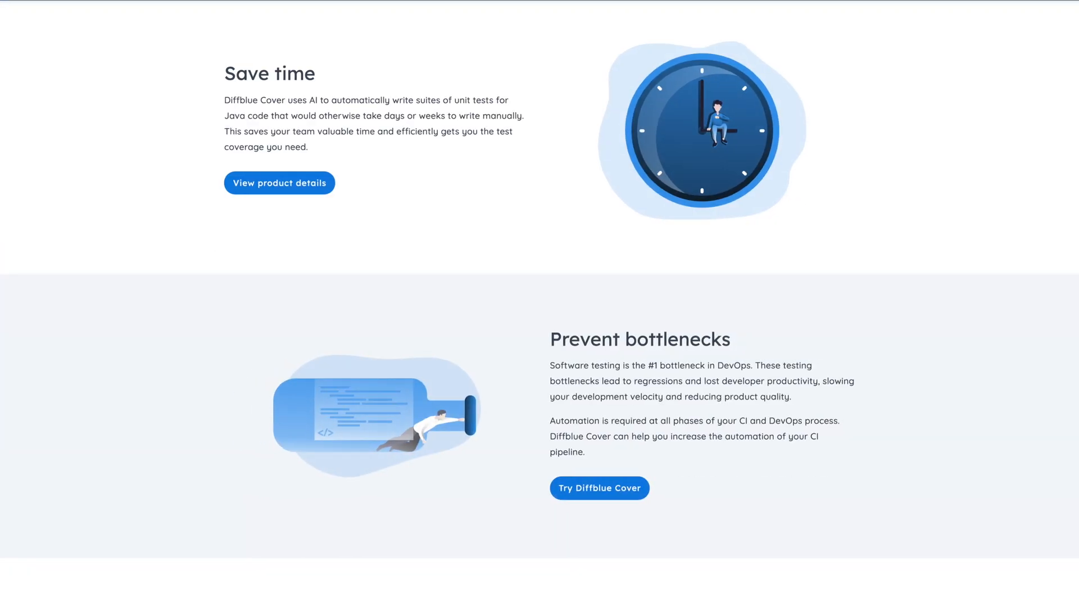
scroll("down", 3)
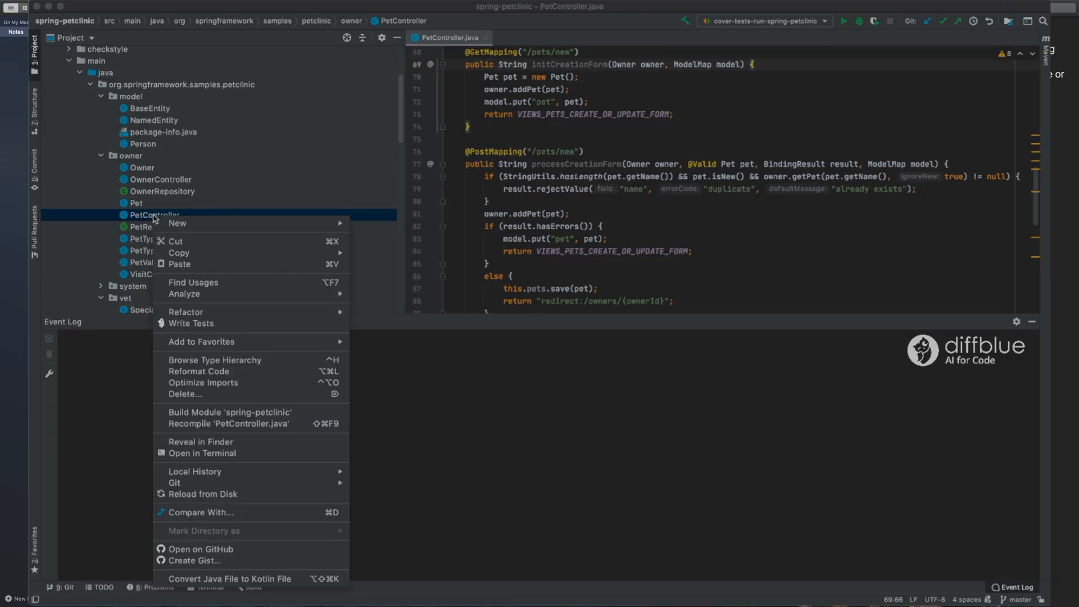
mouse_move(191, 324)
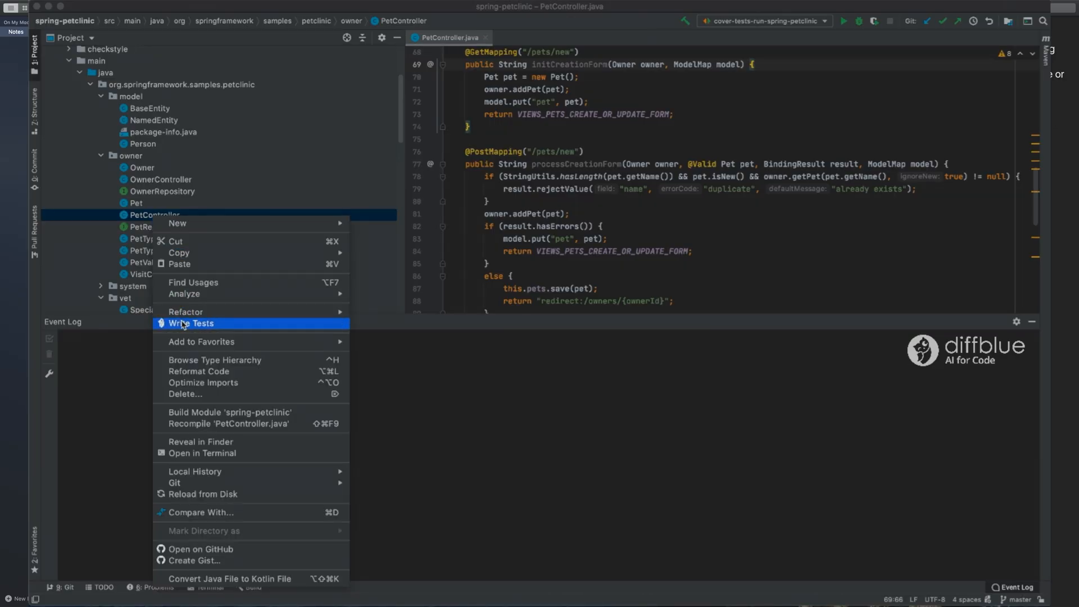
- Write Tests for PetController via Diffblue, then view the generated PetControllerTest file
left_click(192, 324)
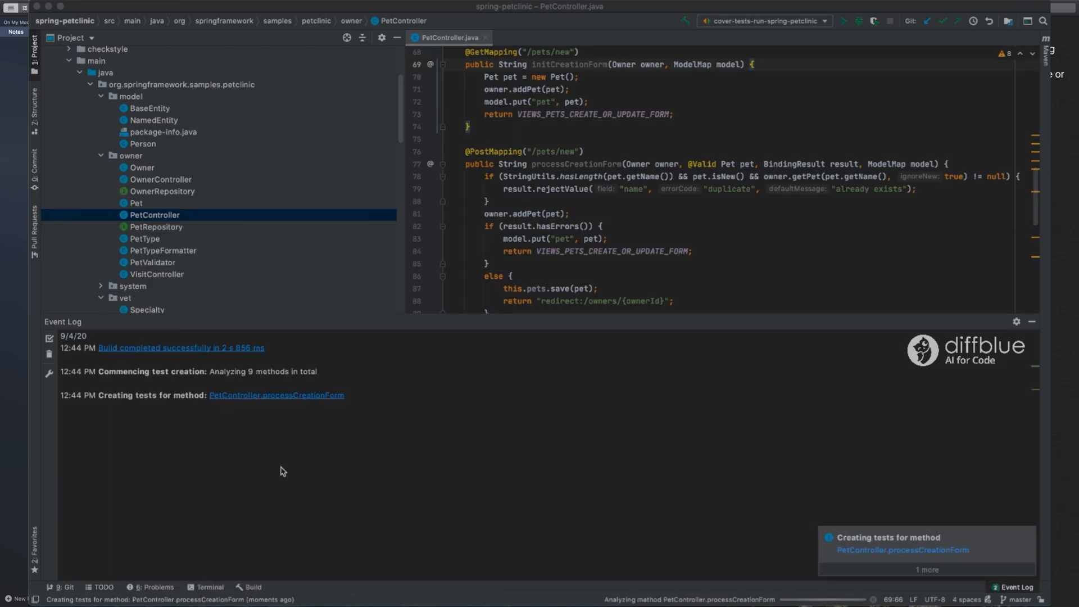
scroll("down", 3)
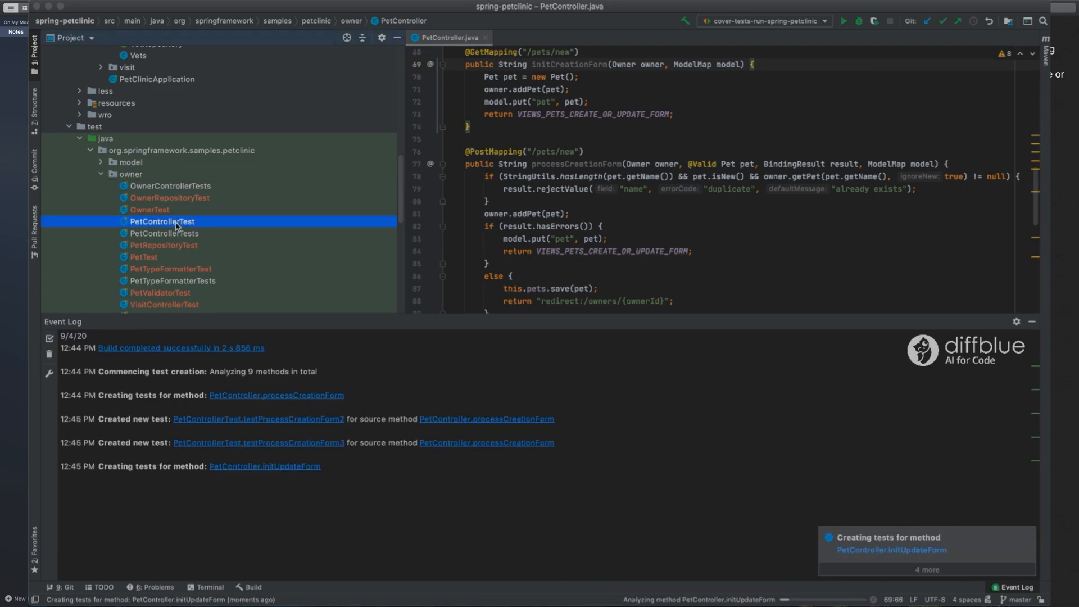
double_click(162, 222)
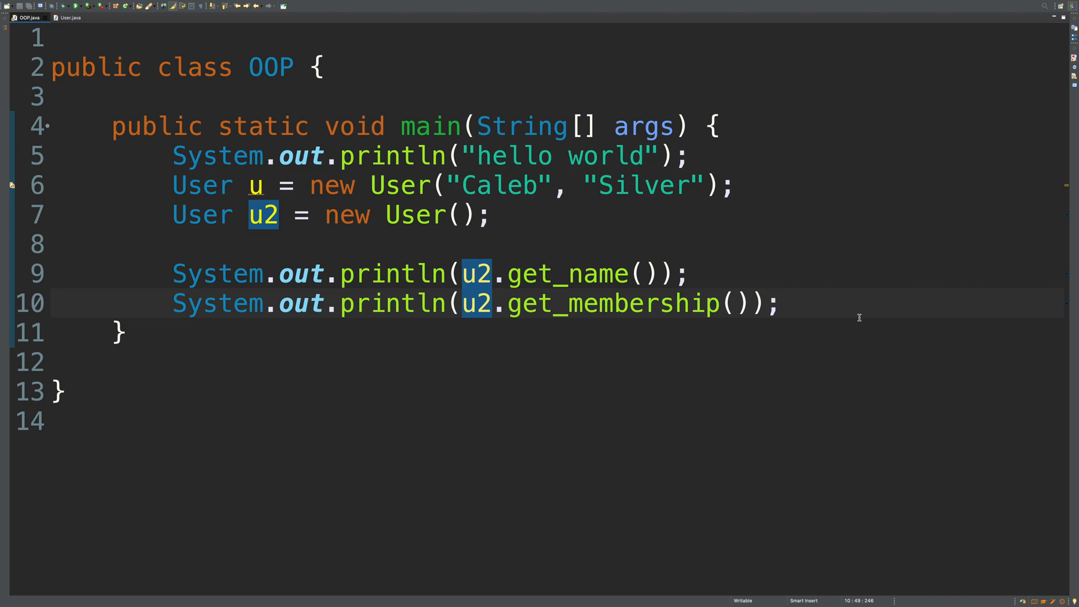
mouse_move(630, 277)
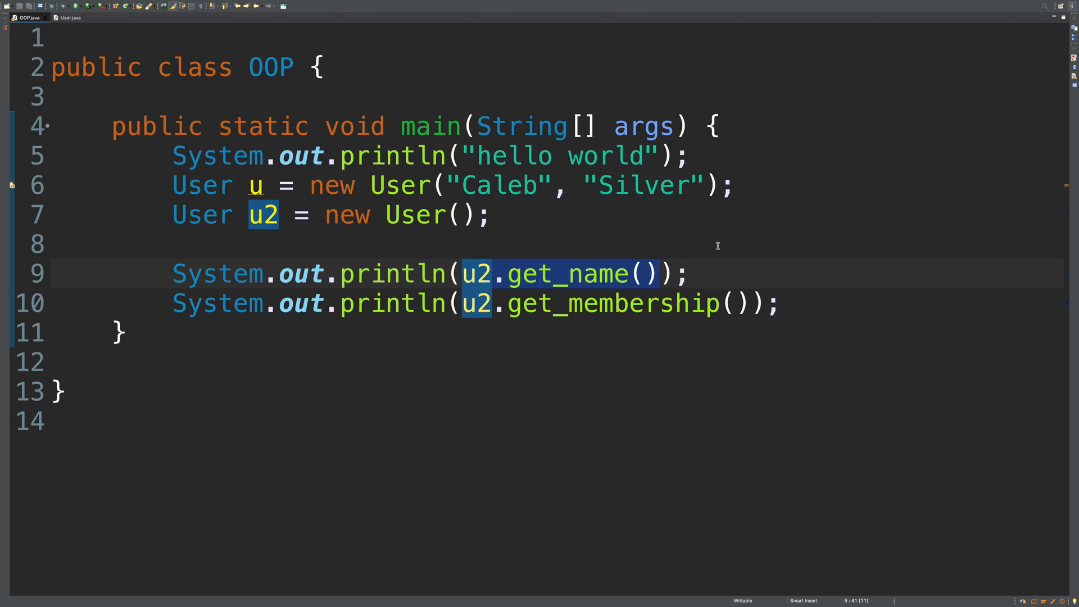
- Print u and u2 directly instead of getters and run OOP to show User@hash strings
key("Delete")
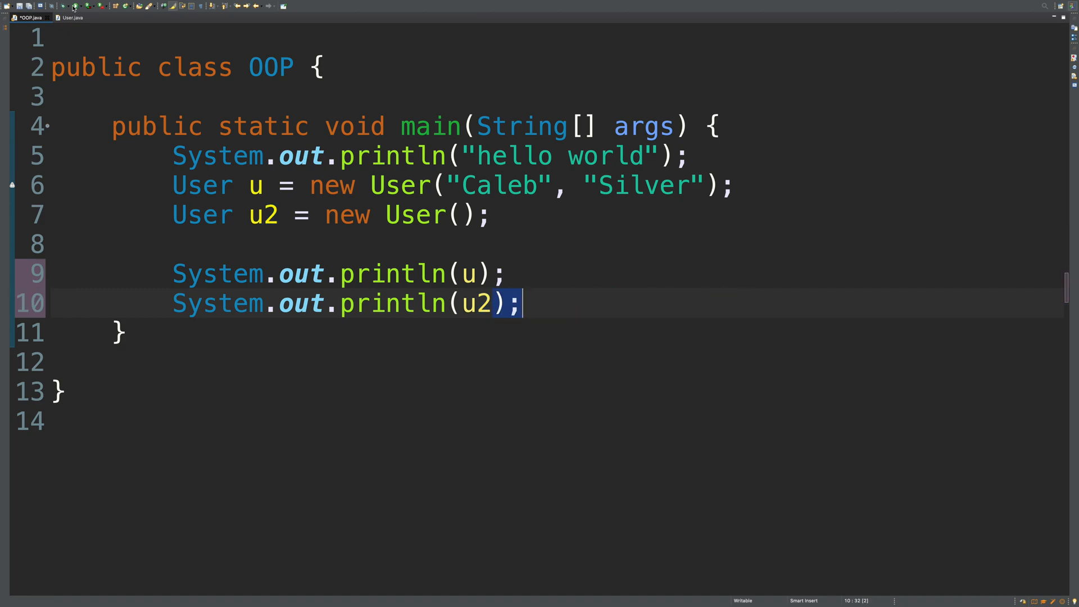
left_click(79, 6)
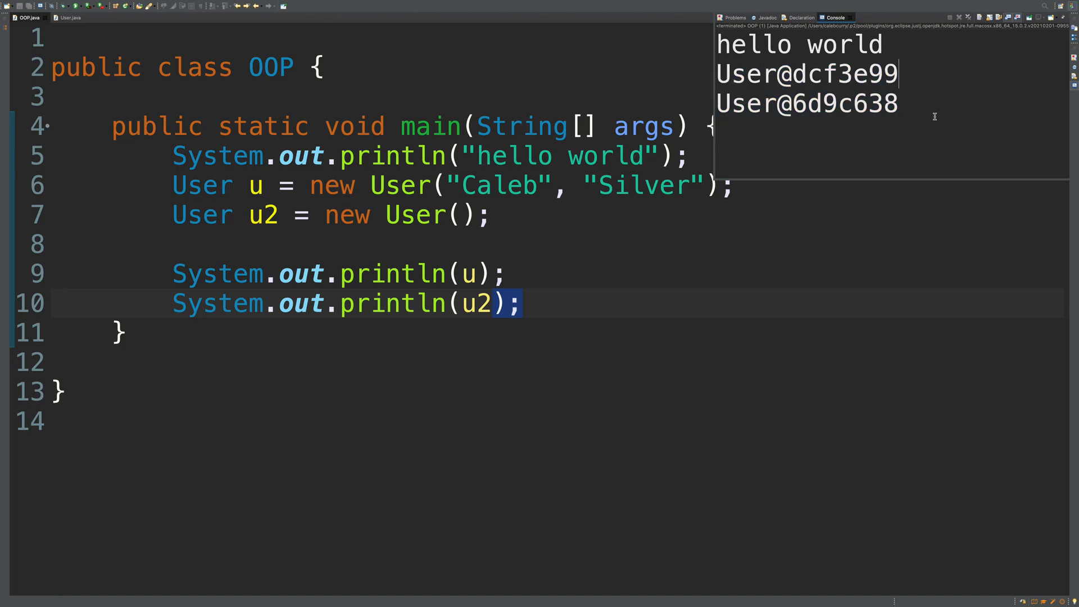
mouse_move(890, 166)
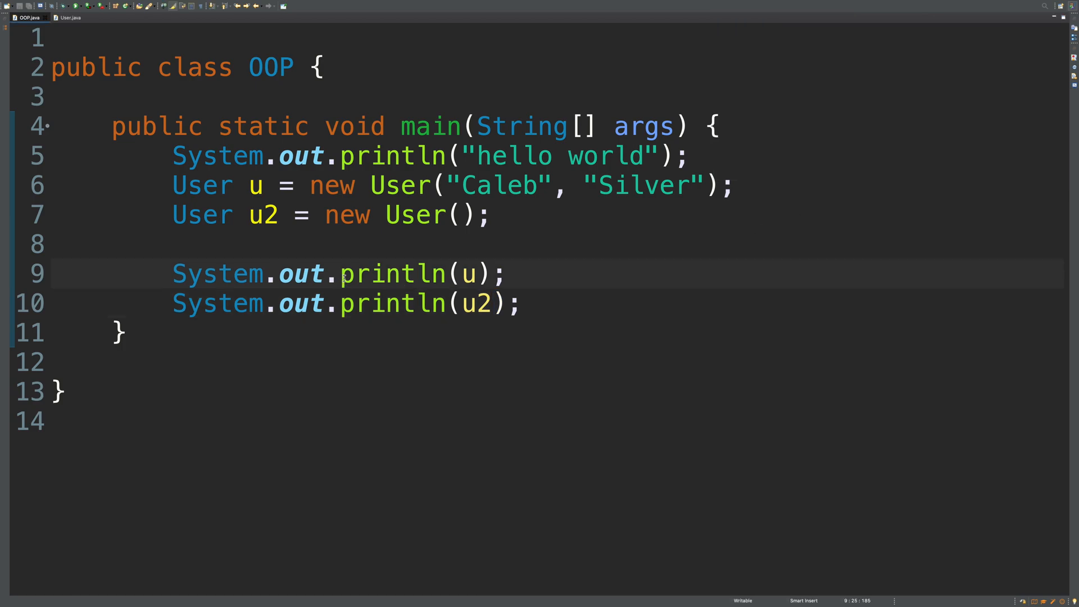
double_click(392, 273)
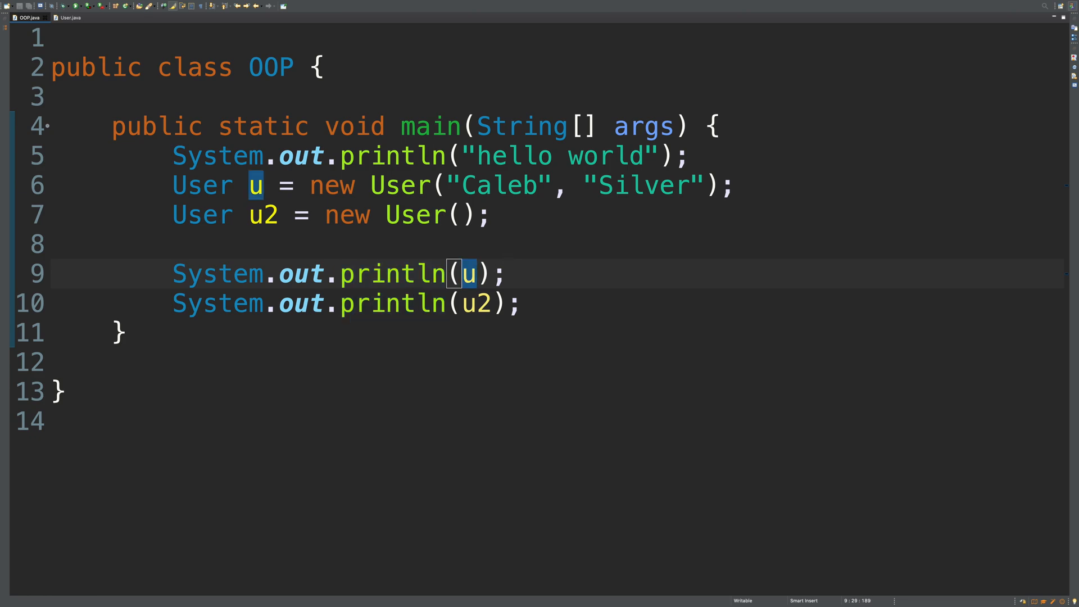
type(".toString()")
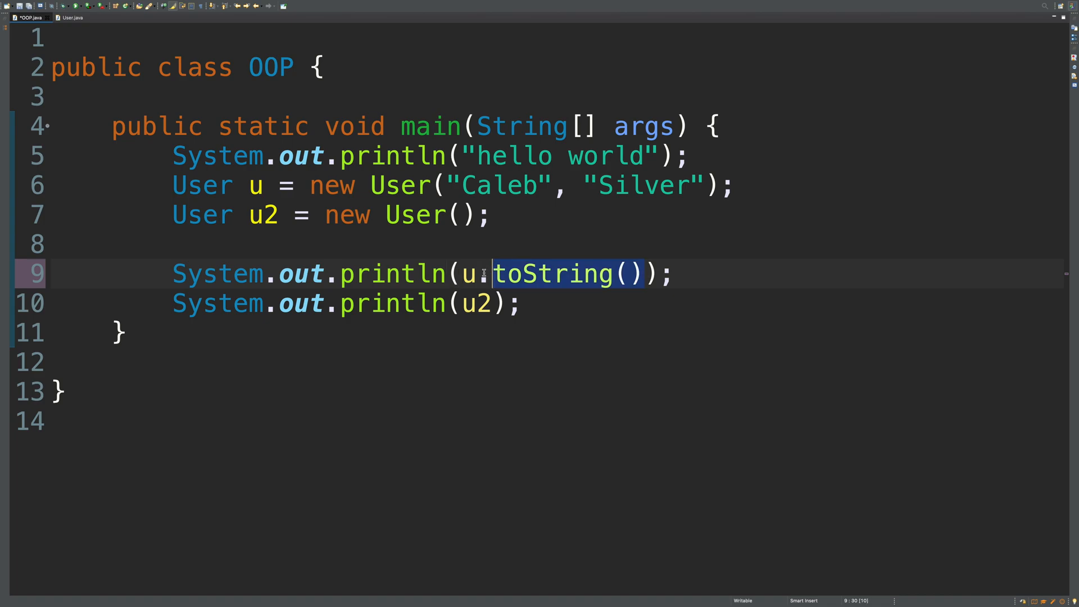
key("Delete")
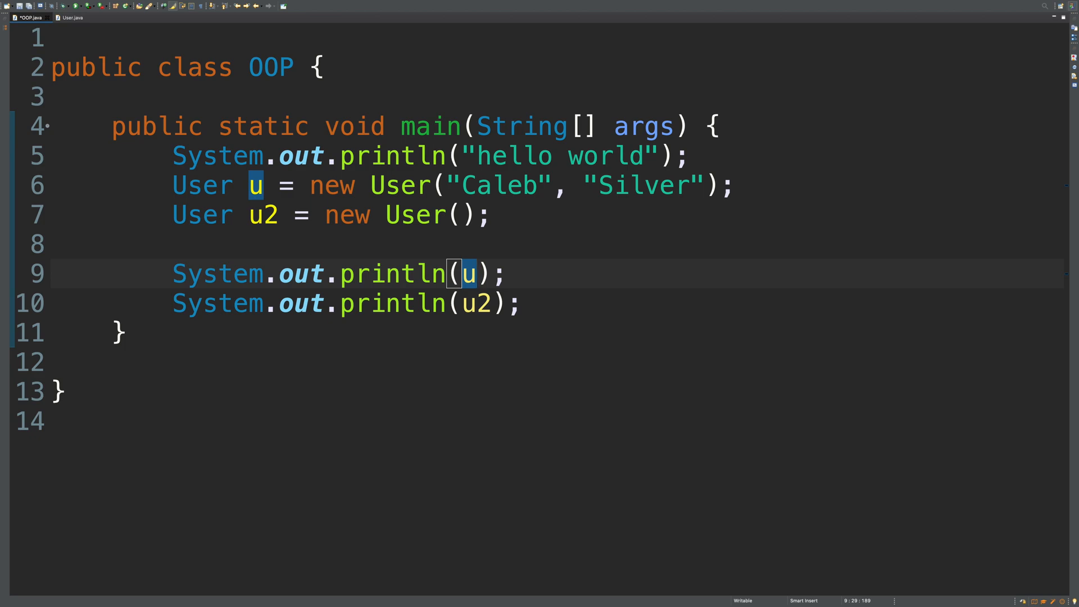
mouse_move(524, 234)
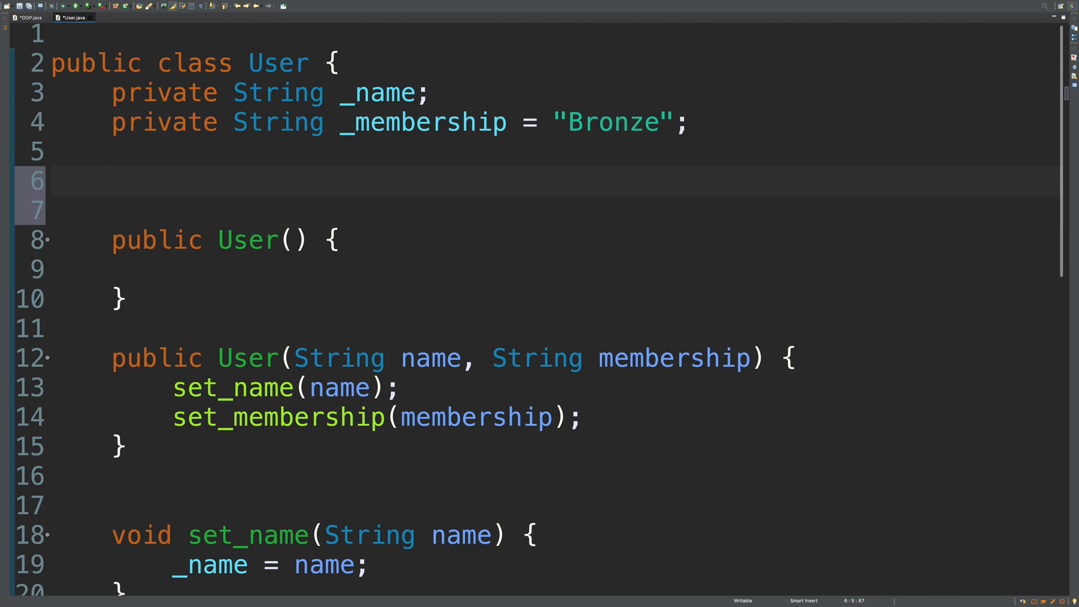
- Add public String toString() { return "Tacos"; } to User and return to OOP main
type("public")
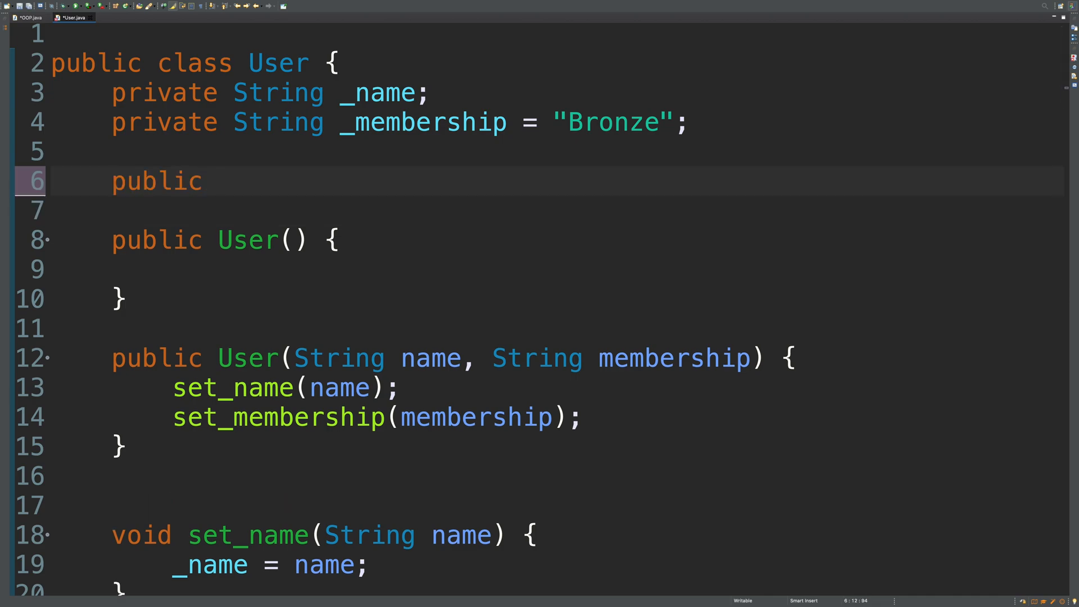
type("String toSt")
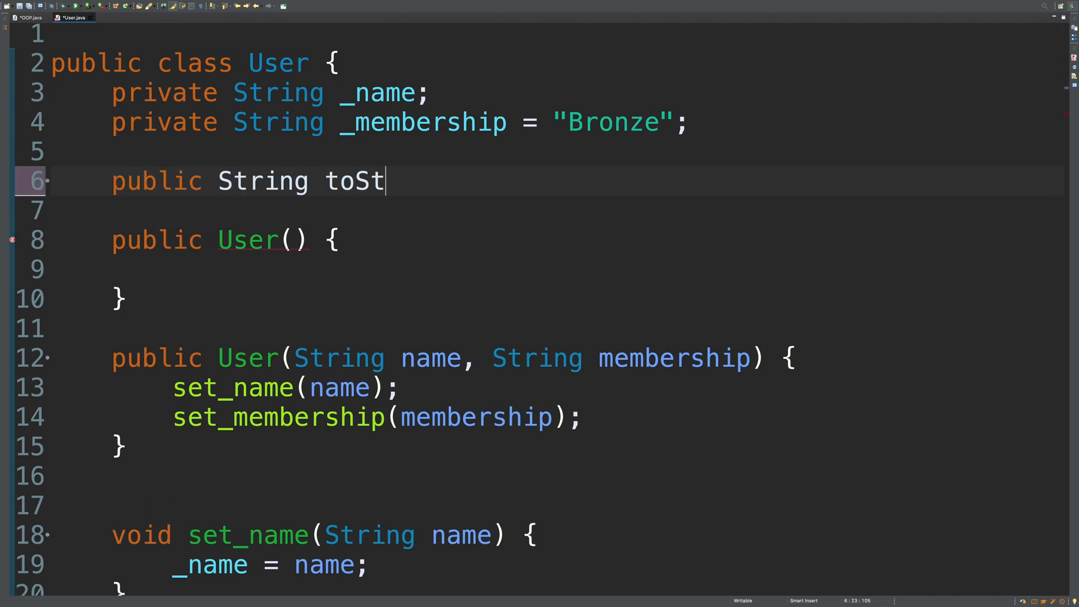
type("ring()")
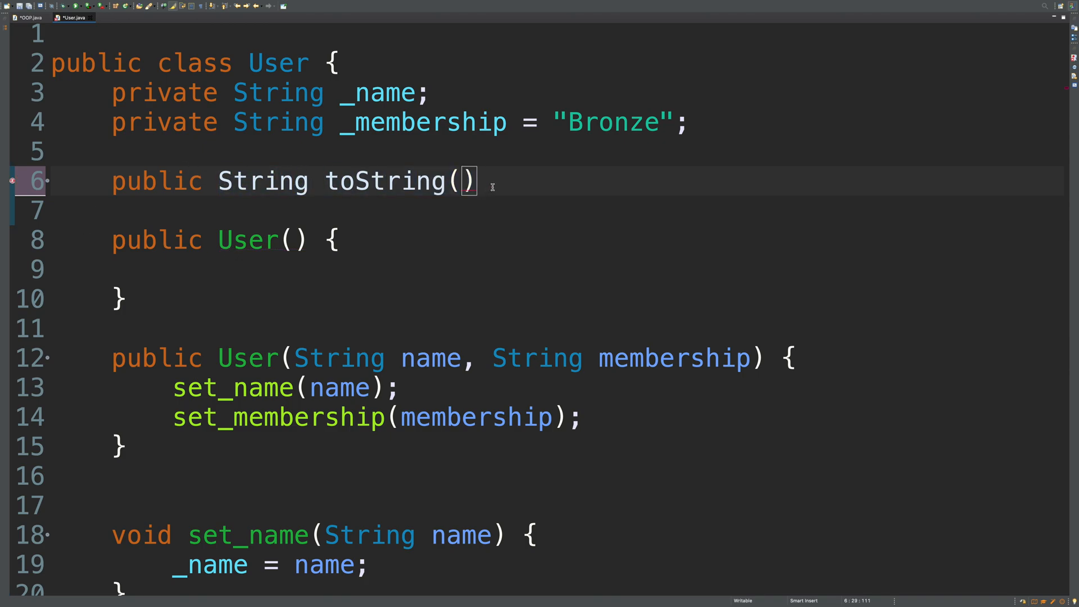
type("{")
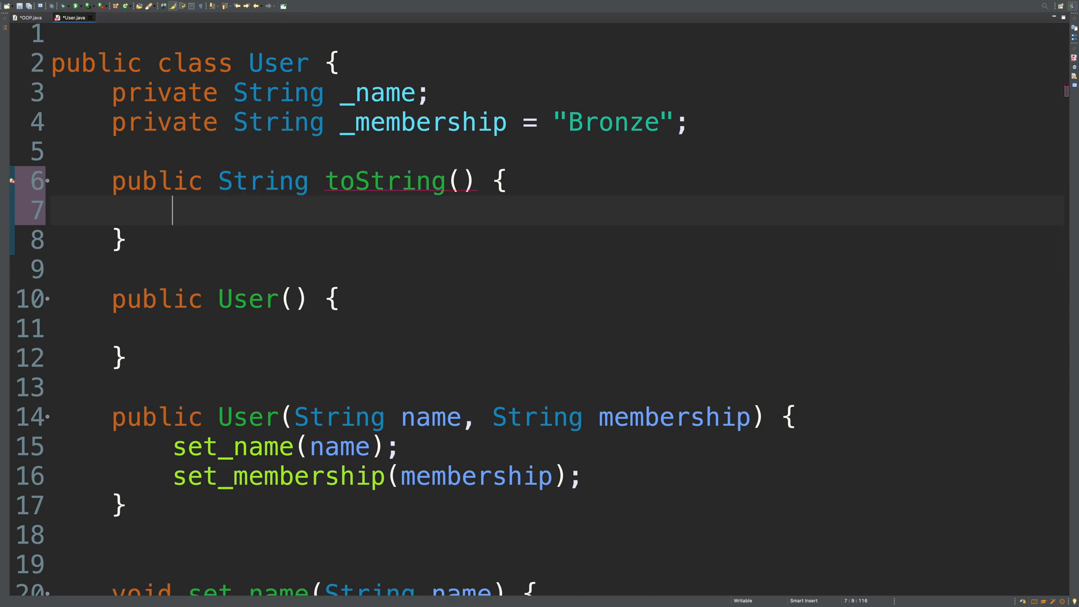
type("return \"")
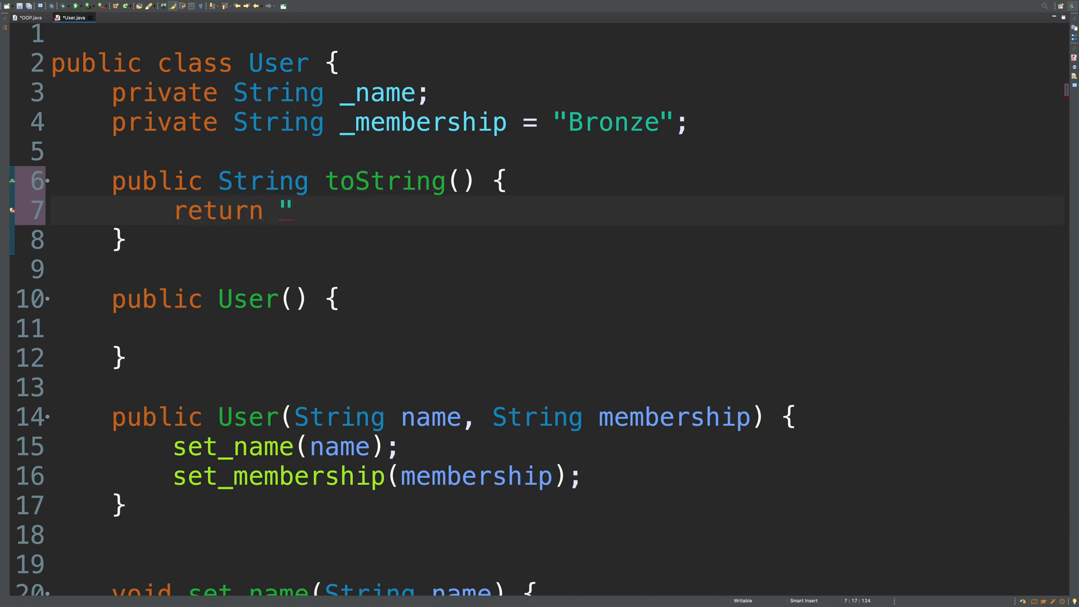
type("\";")
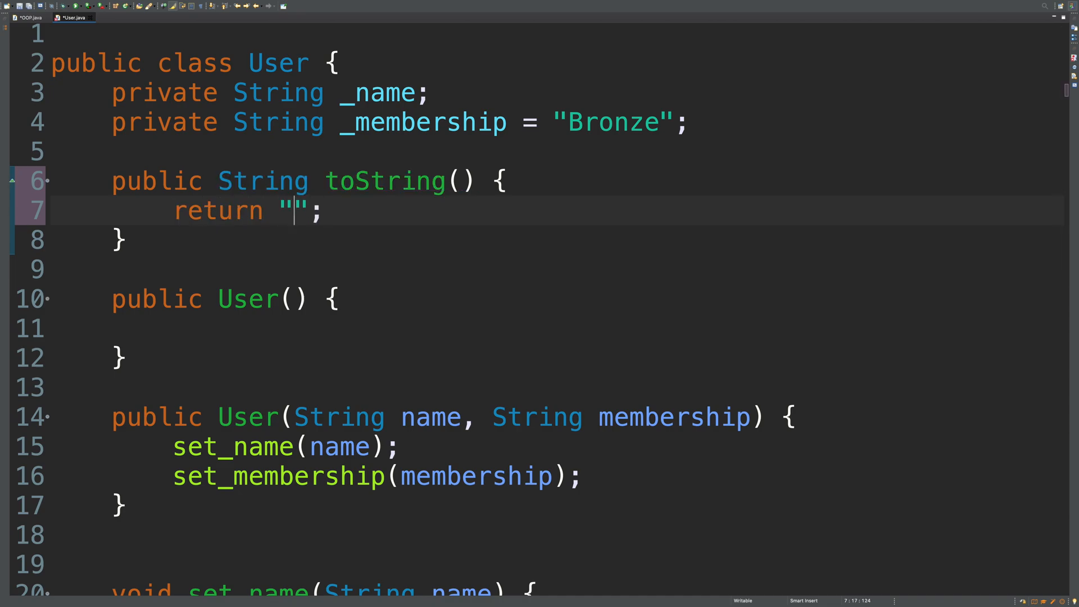
type("Tacos")
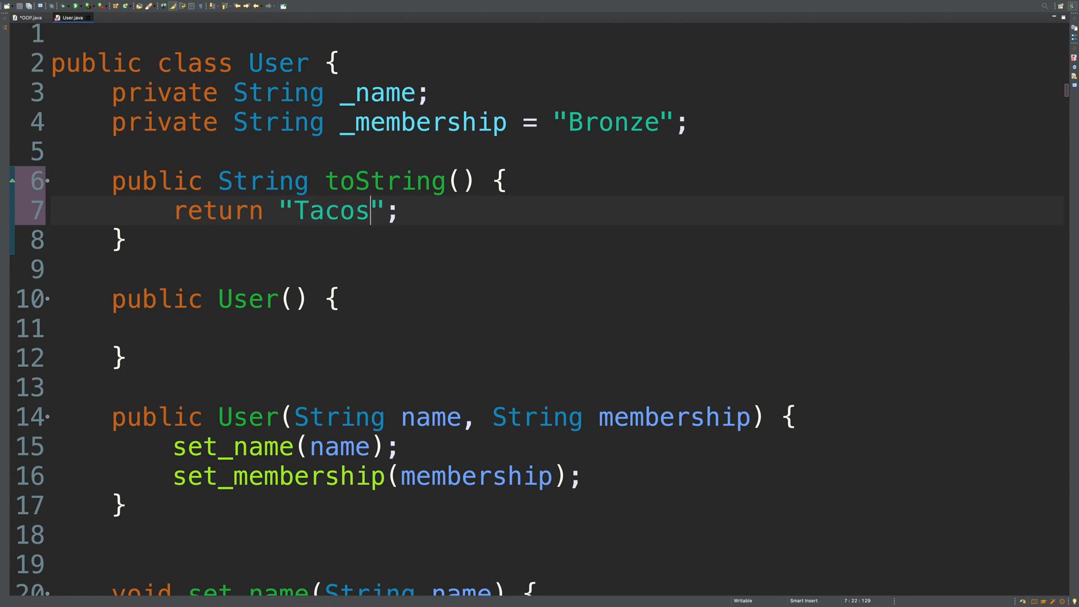
left_click(29, 17)
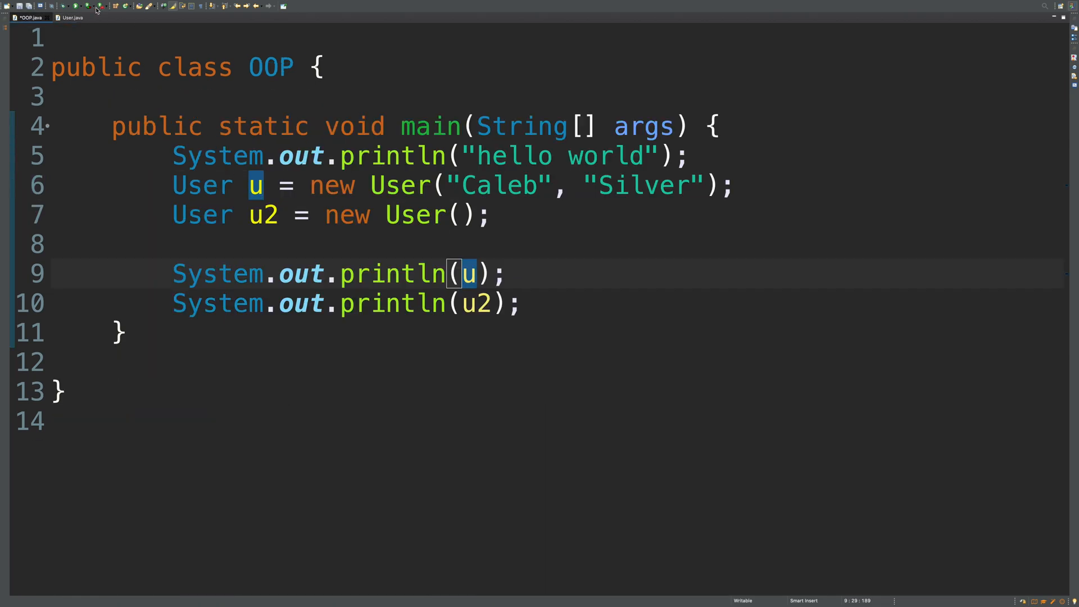
mouse_move(469, 311)
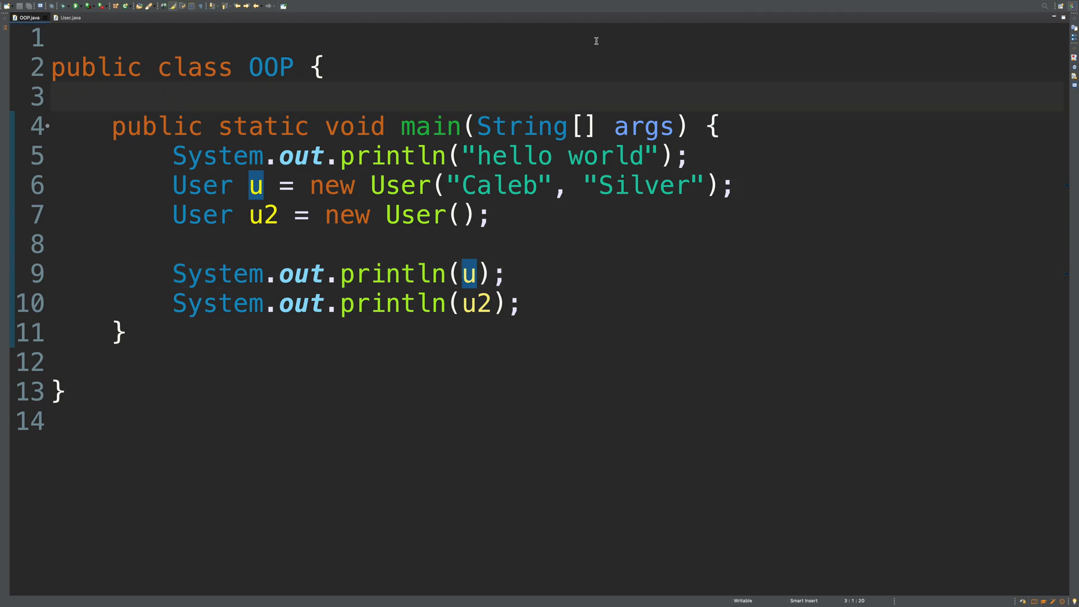
- In User.java, remove the "Tacos" return value from toString
left_click(67, 16)
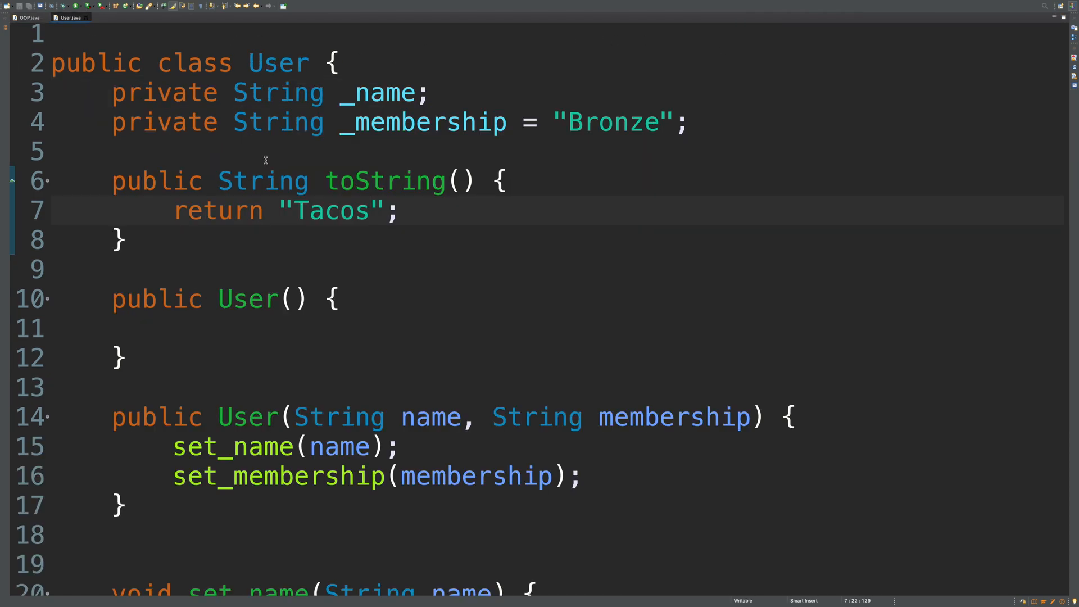
type("overr")
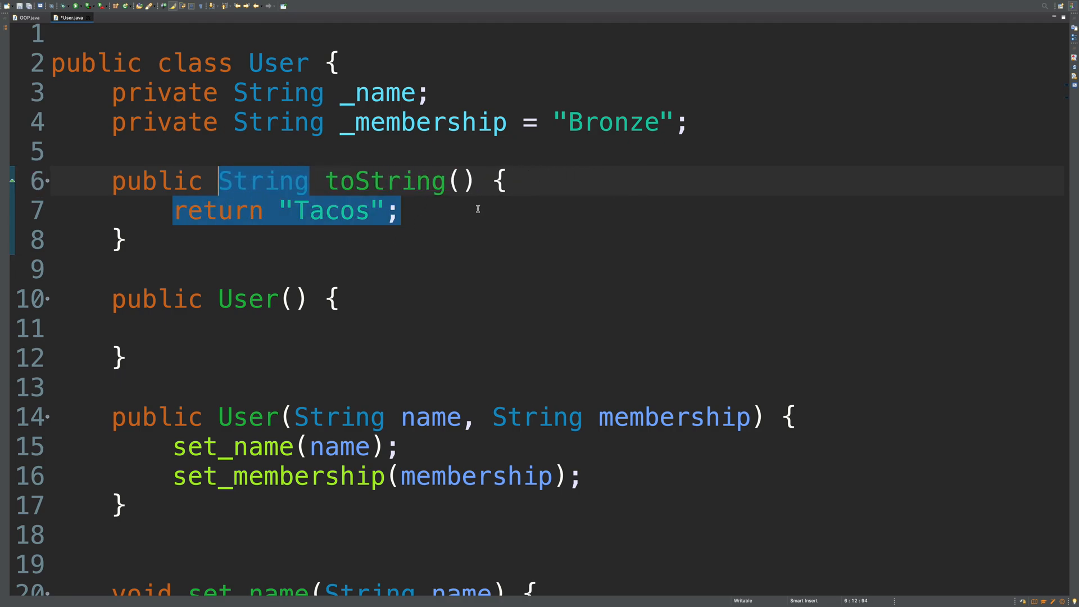
left_click(292, 211)
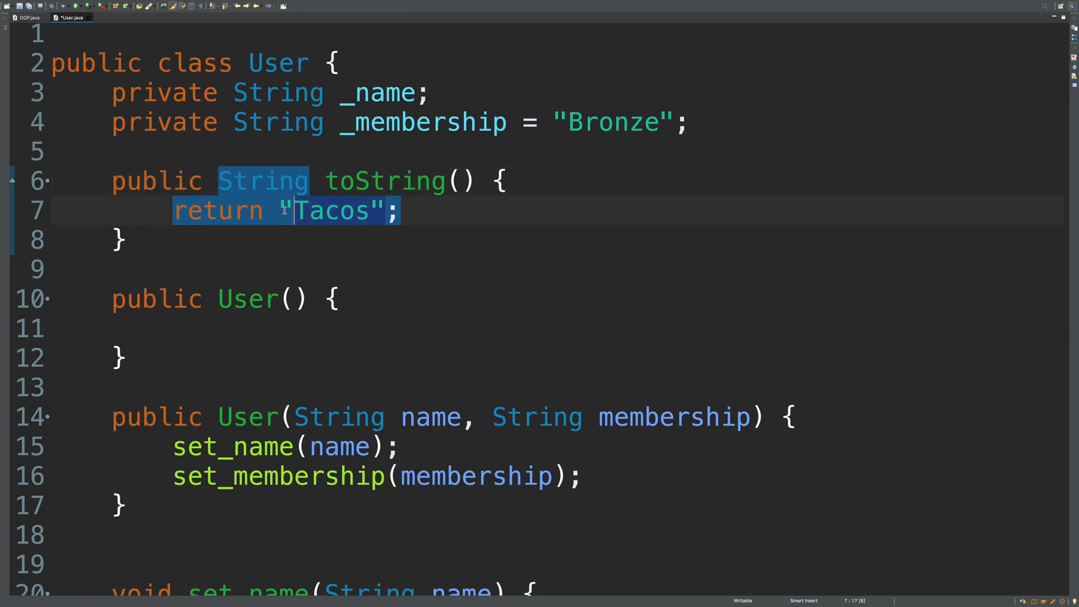
key("Delete")
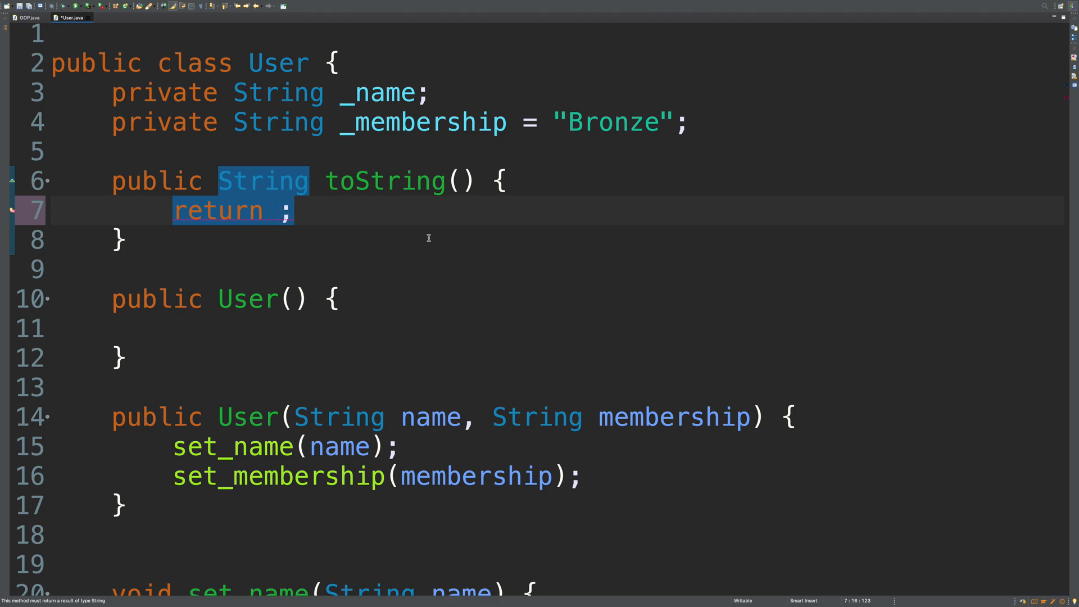
- Make toString return get_name() + " " + get_membership() and return to OOP main
type("name + \" \"")
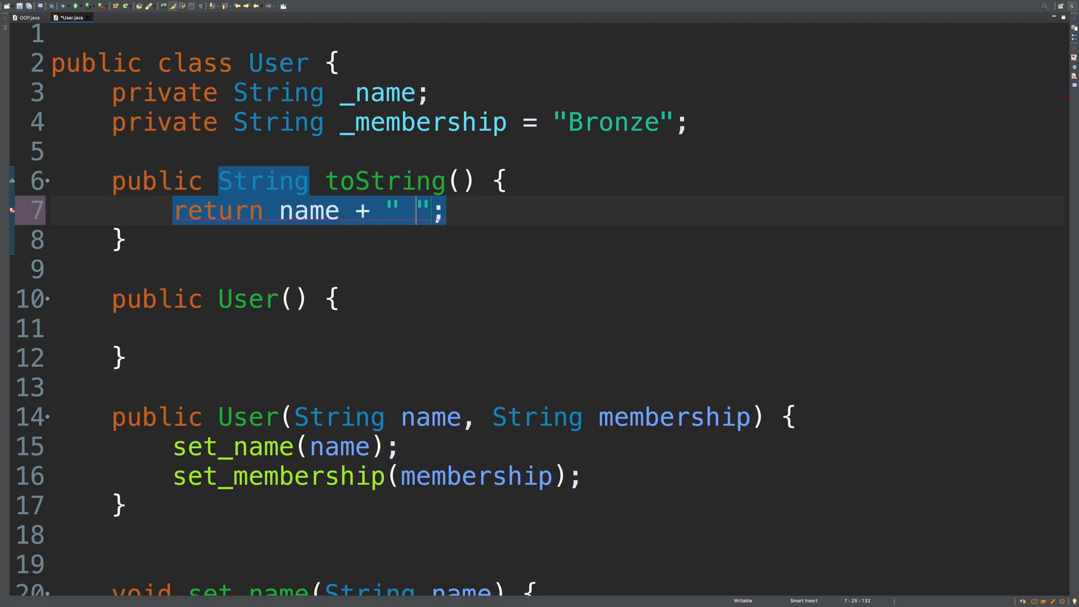
type("+ membe")
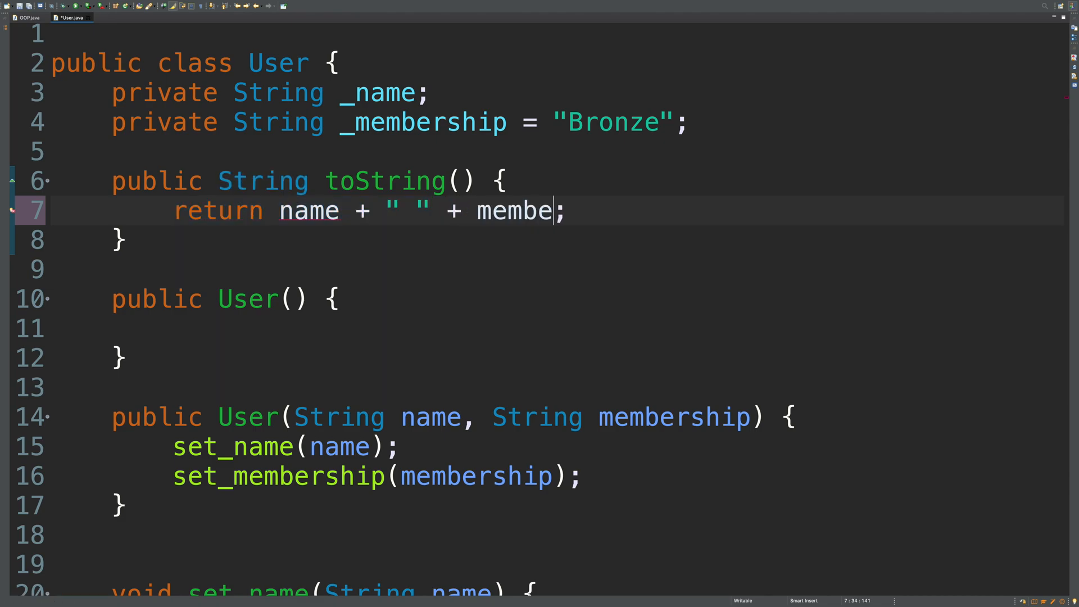
type("rship")
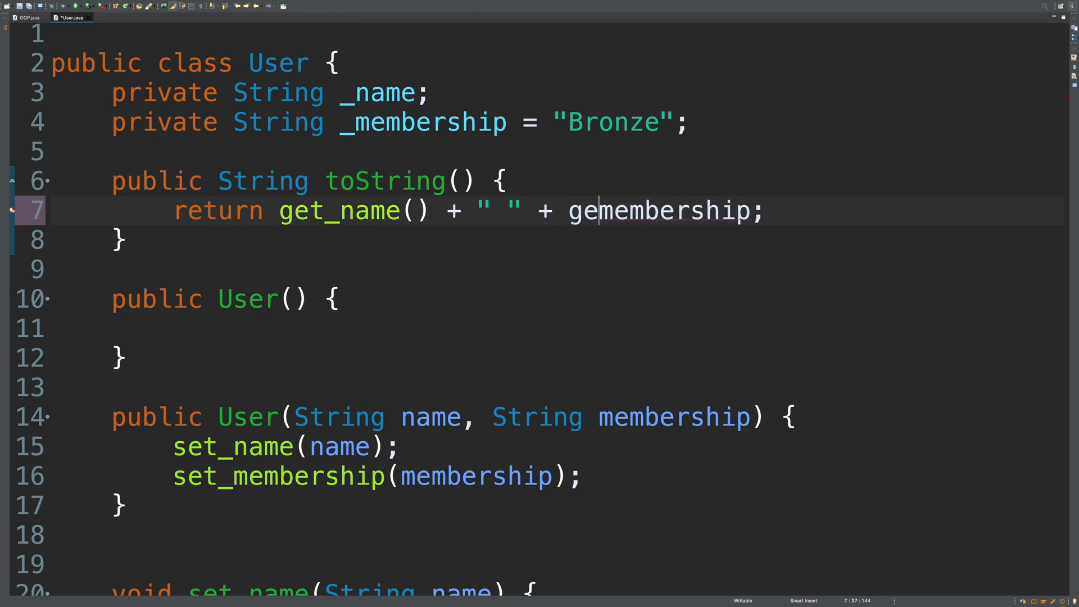
type("t_")
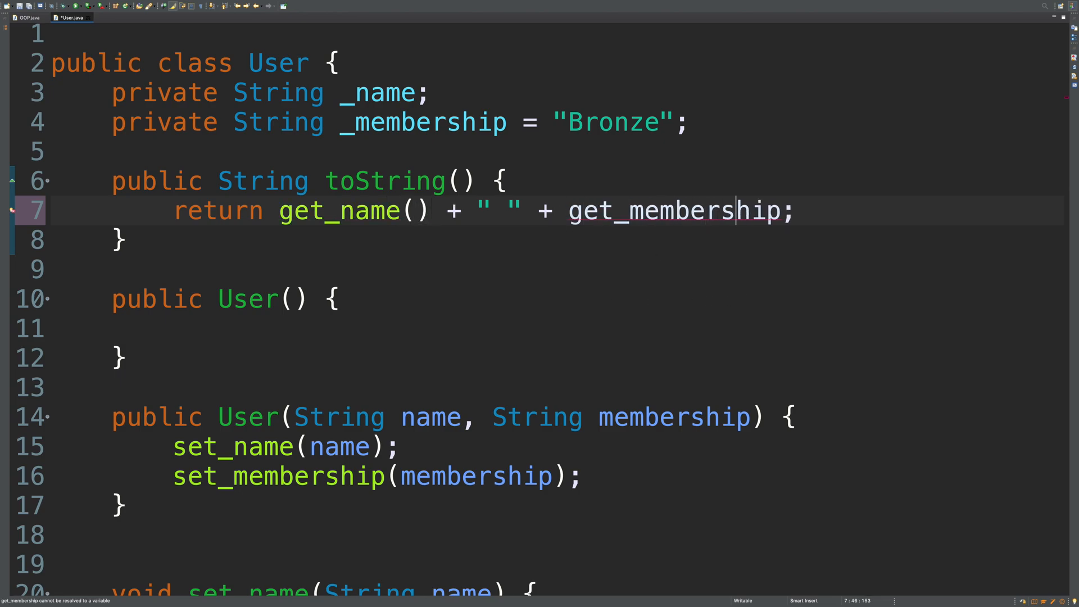
type("()")
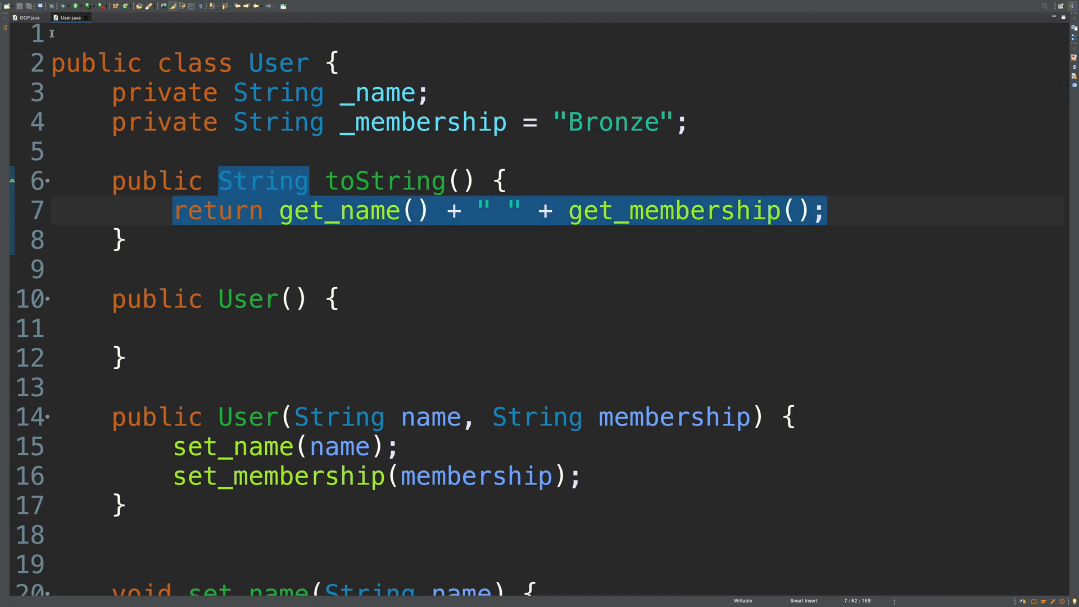
left_click(28, 16)
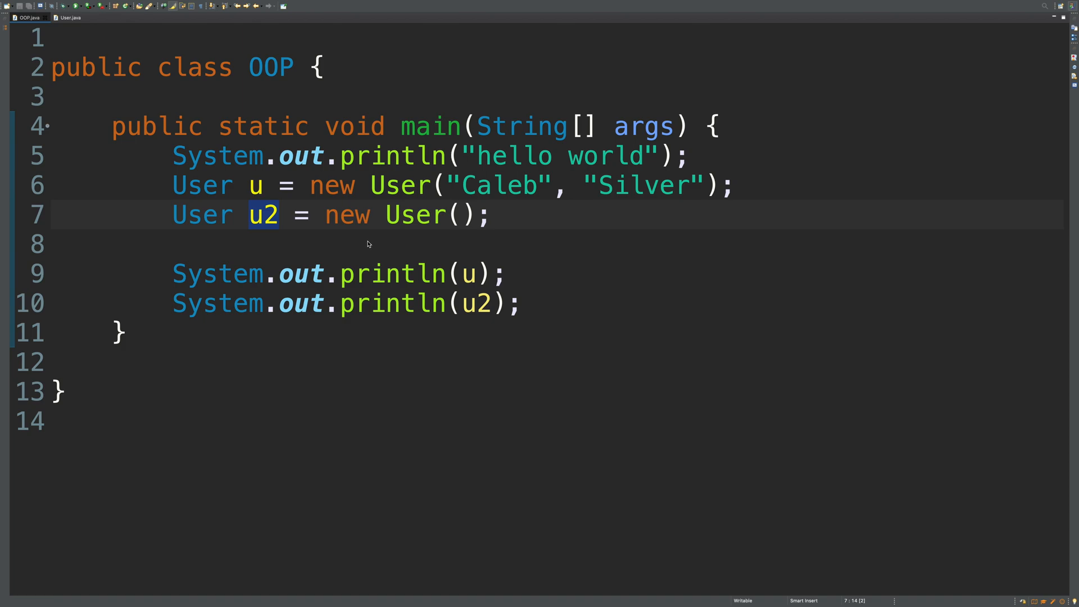
mouse_move(252, 221)
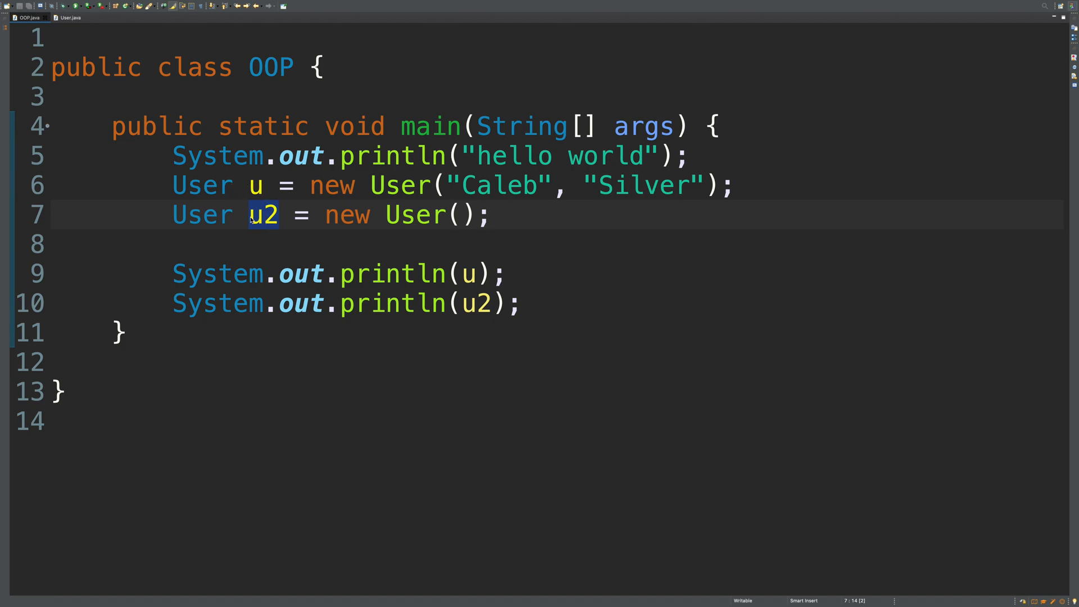
mouse_move(452, 239)
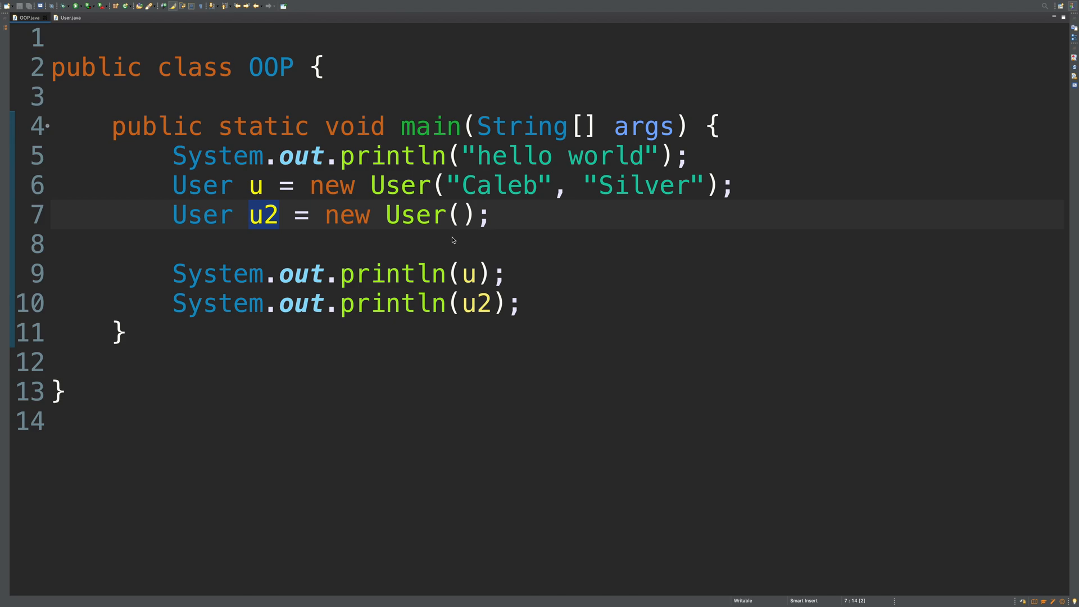
mouse_move(456, 239)
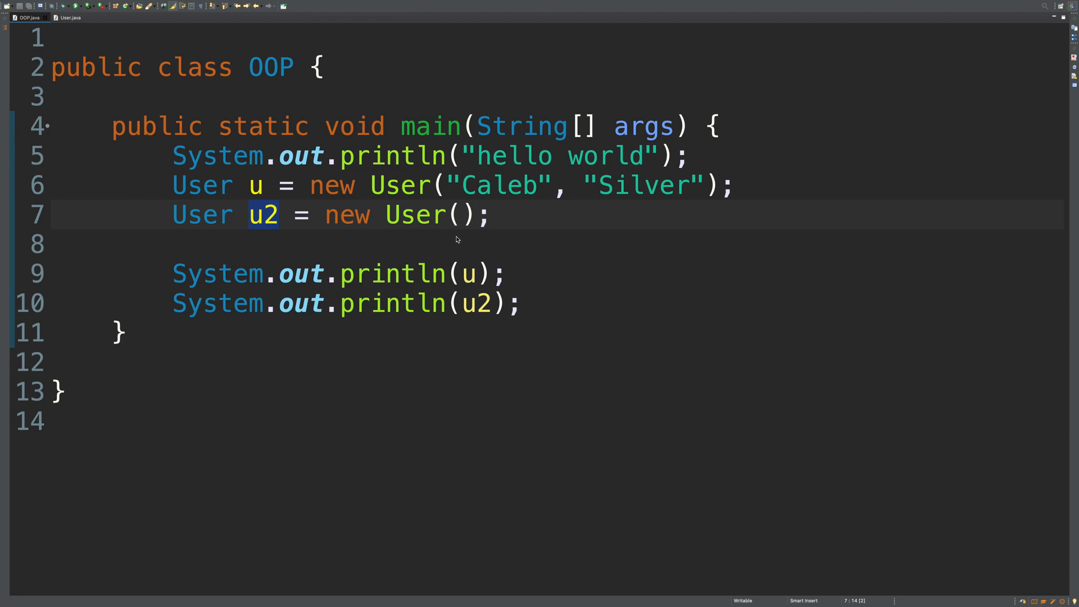
- Construct u2 as new User("Caleb", "Silver") to match u
left_click(461, 215)
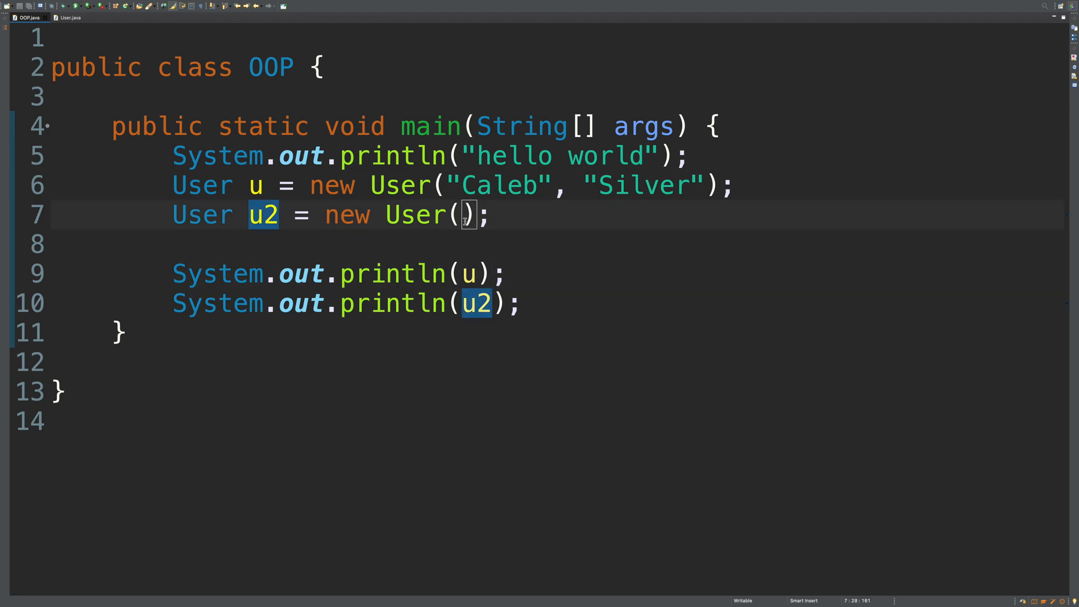
type("\"Ca\"")
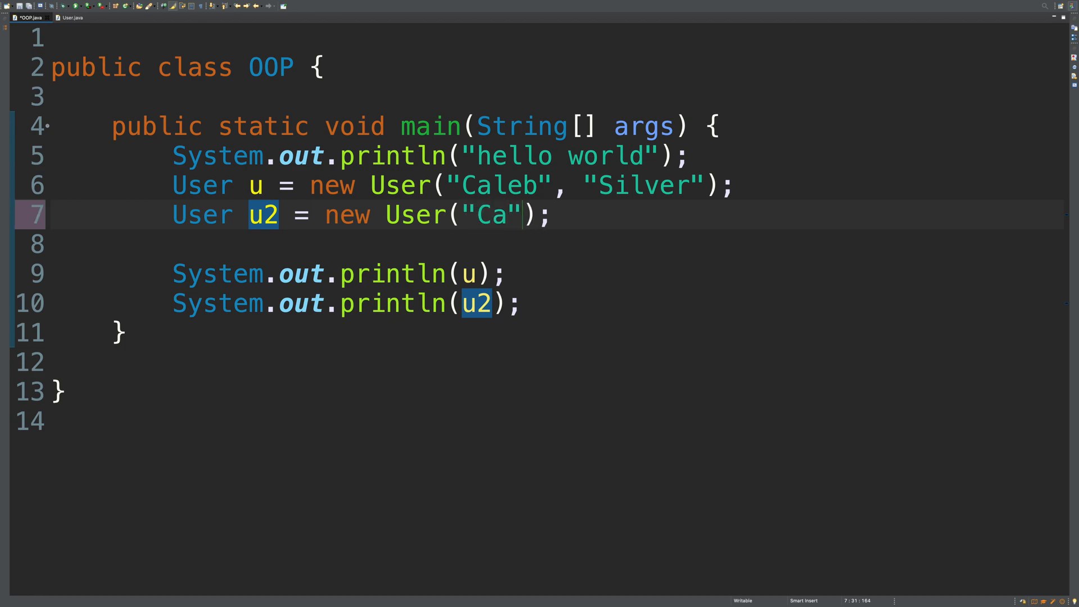
type("leb\", \"")
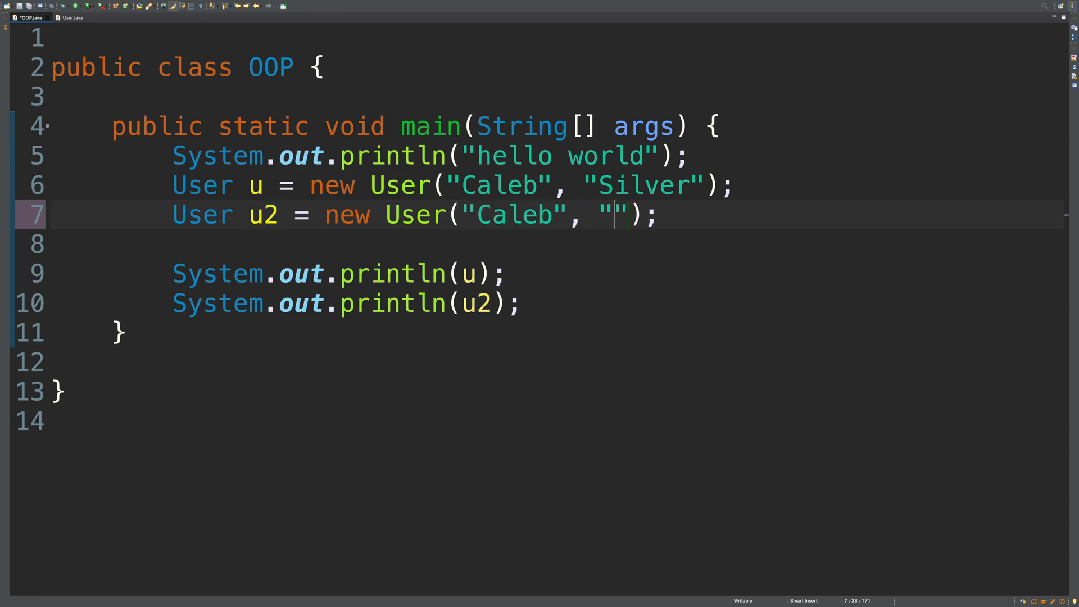
type("Silver")
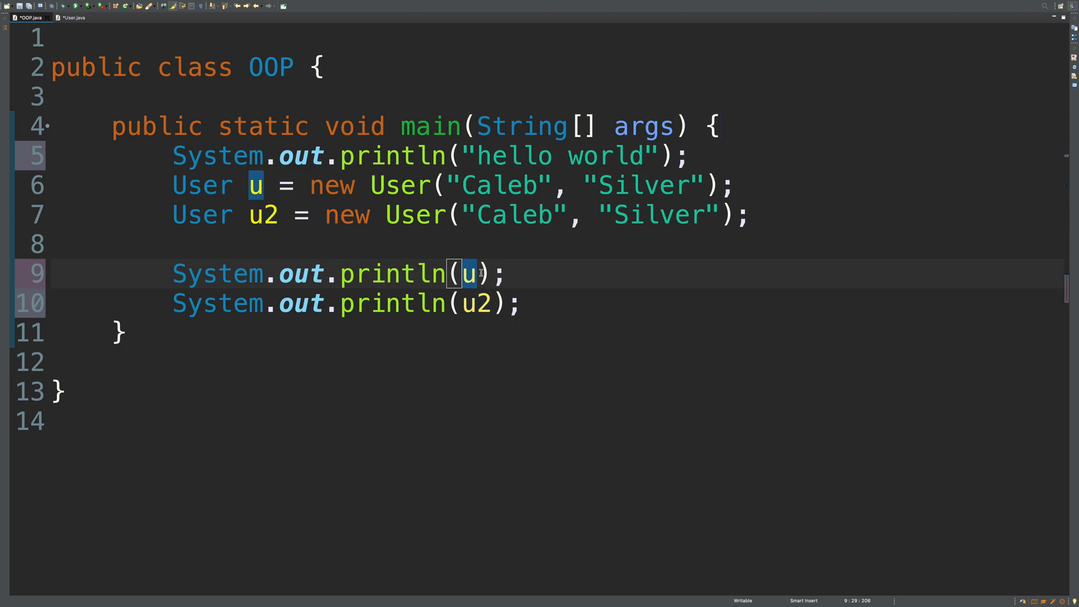
- Print only u == u2, removing the hello world and separate user prints
type("==")
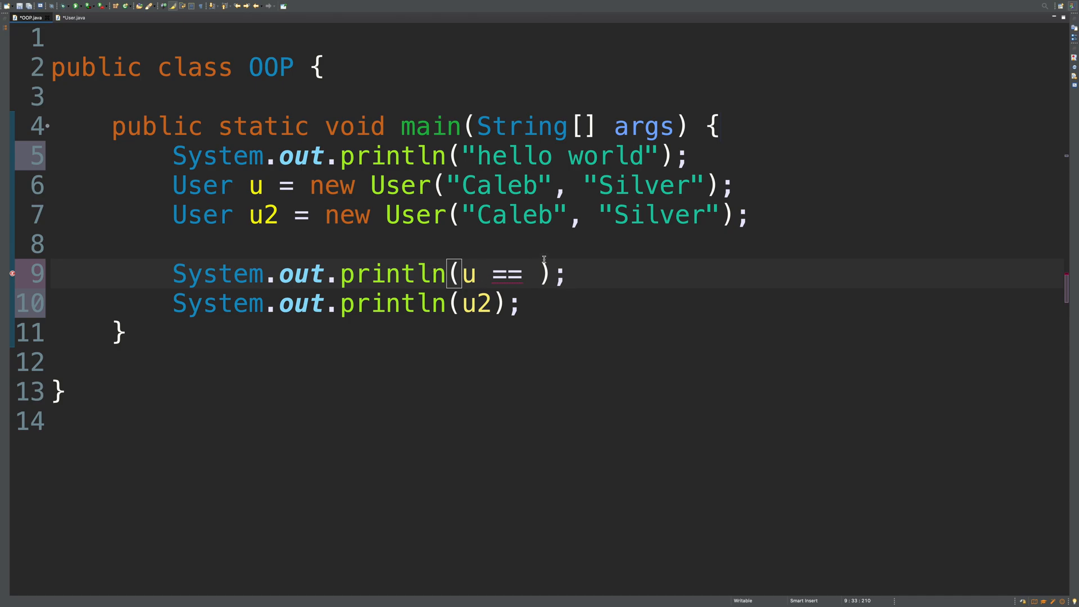
type("u2")
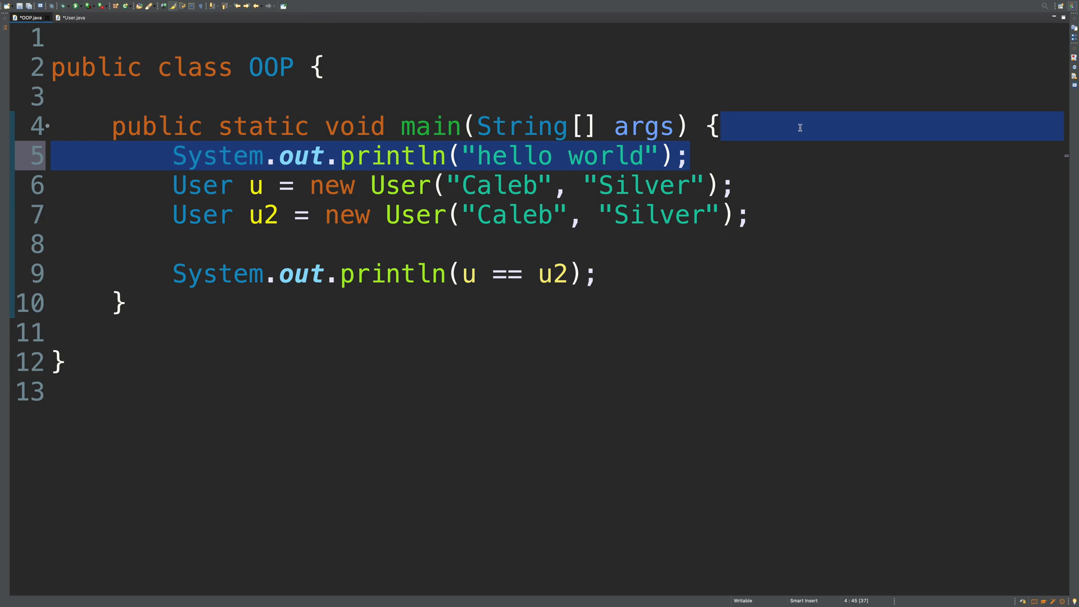
key("Delete")
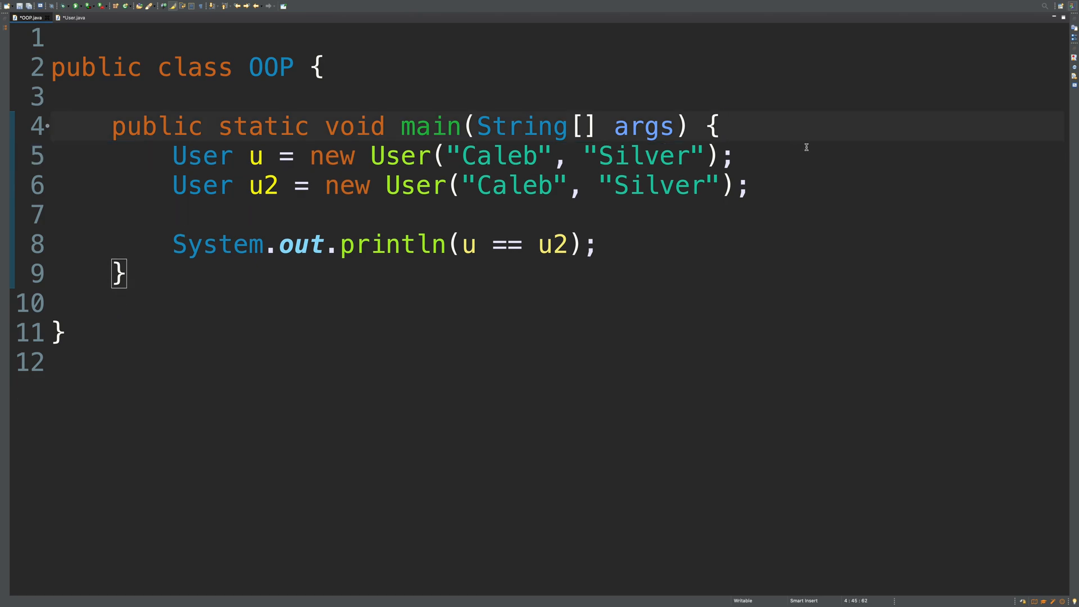
left_click(69, 17)
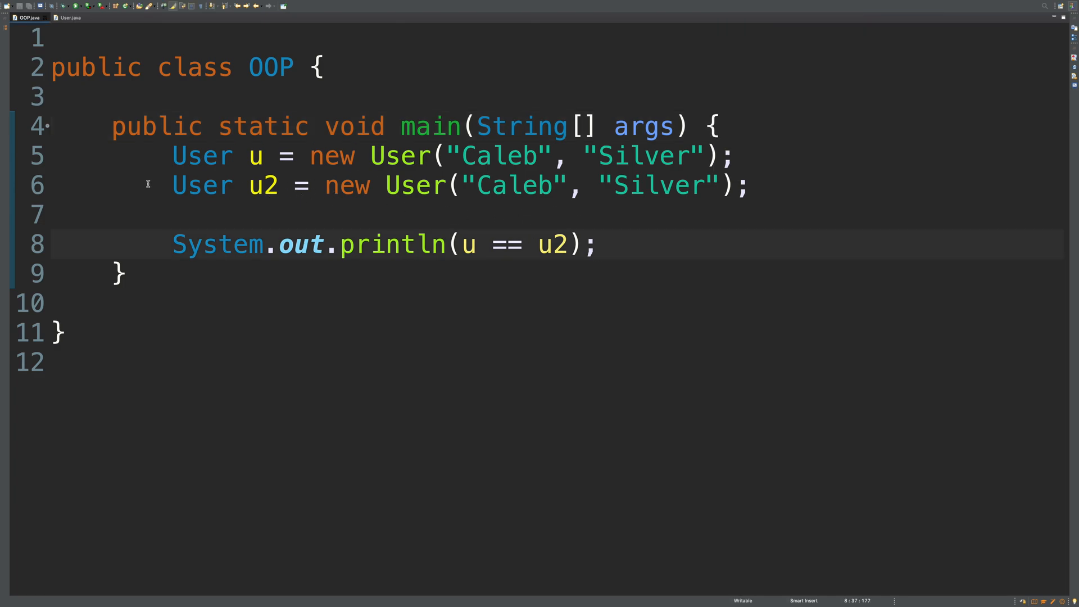
- Comment out u2's construction and temporarily set User u2 = u before switching to u.equals(u2)
key("ctrl+/")
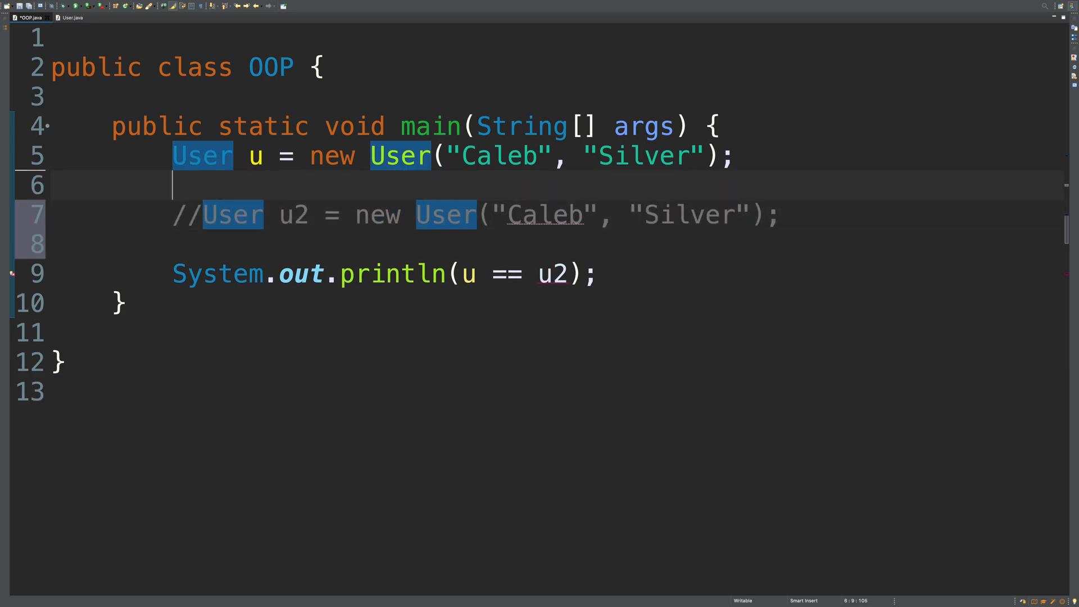
type("User u2 =")
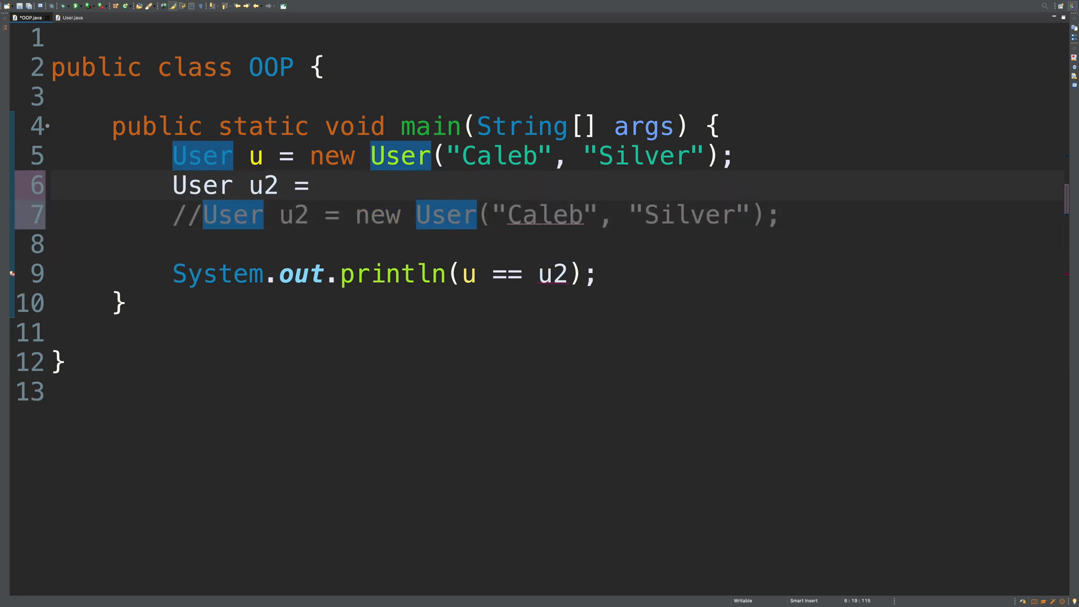
type("u;")
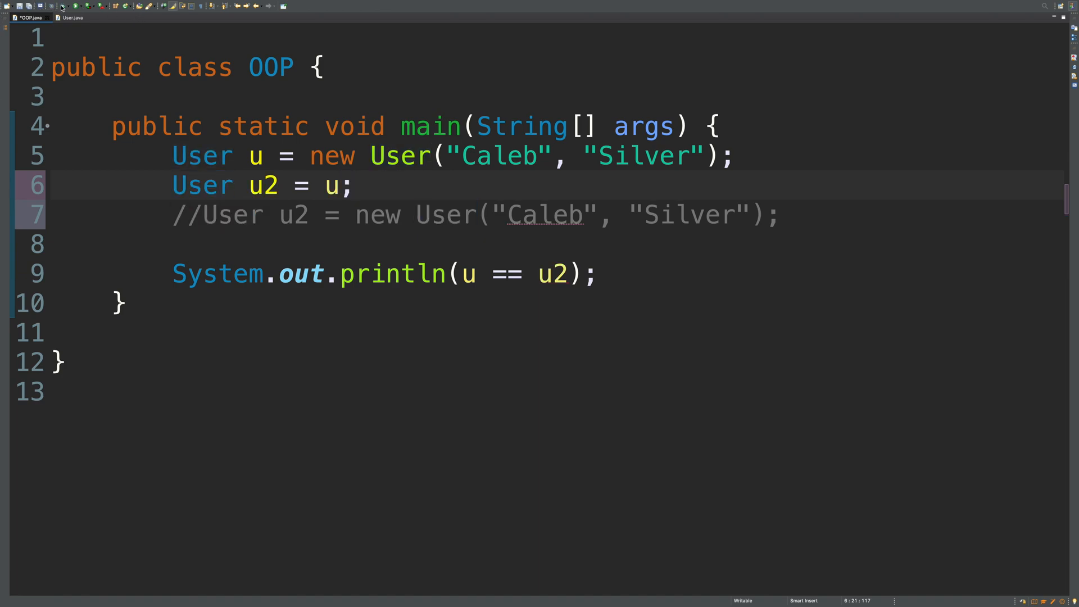
left_click(88, 6)
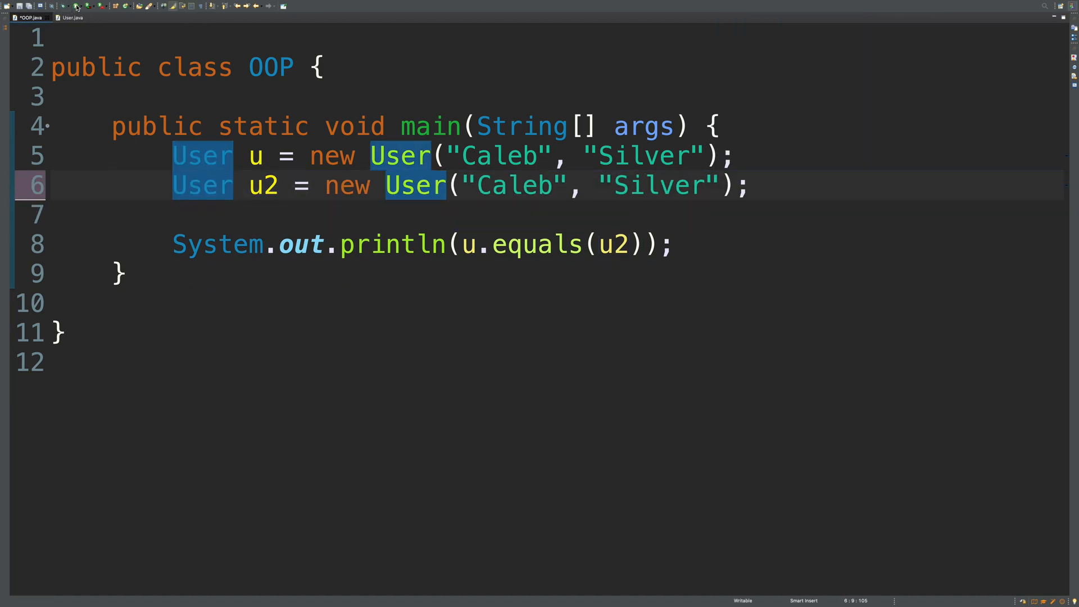
- Save OOP.java and switch to the User class source
left_click(88, 5)
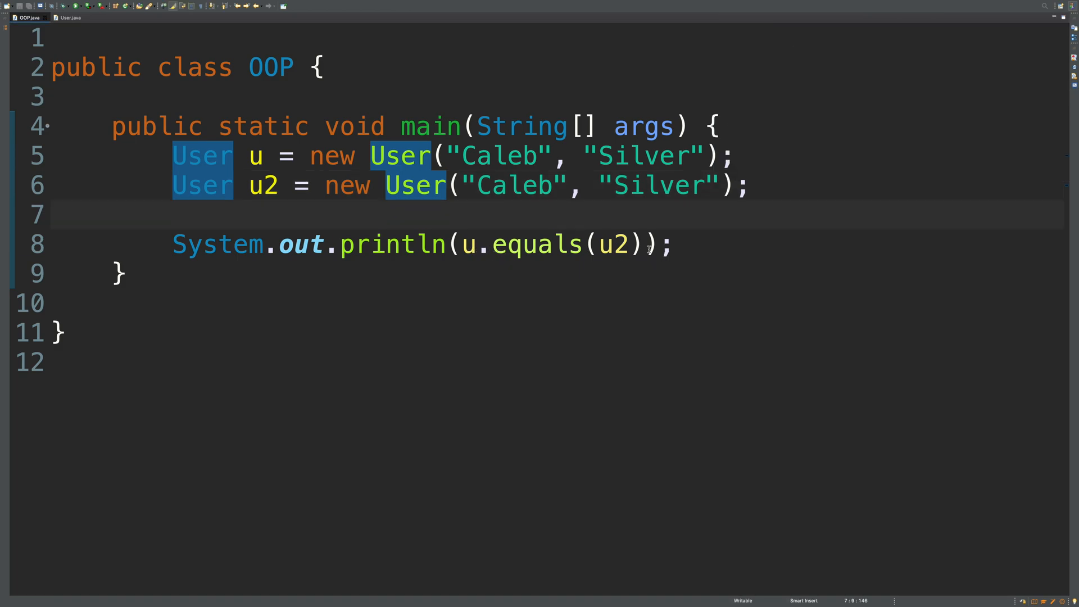
double_click(499, 155)
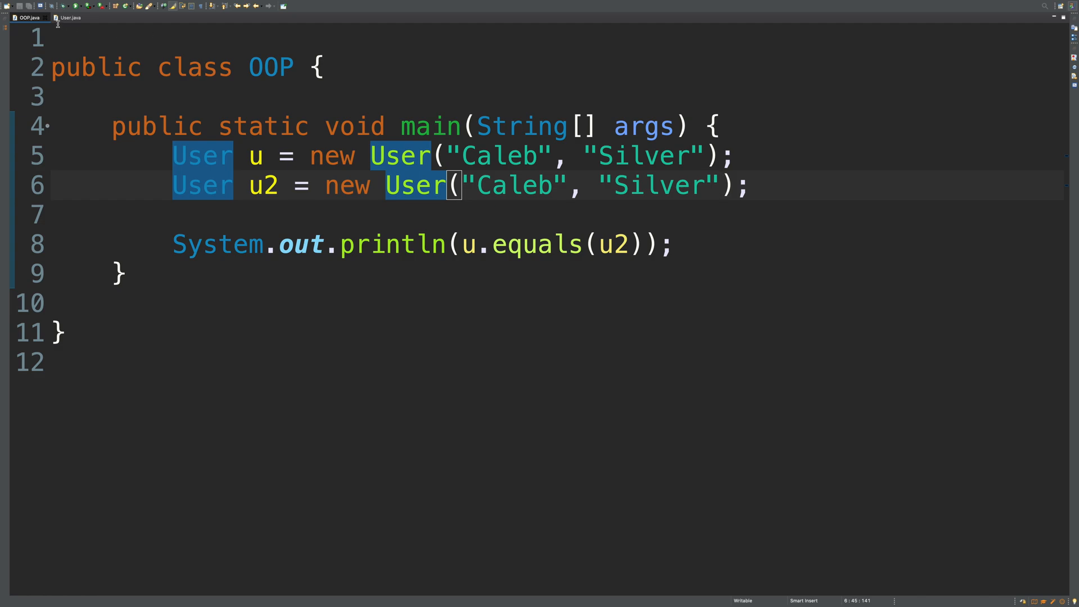
left_click(69, 17)
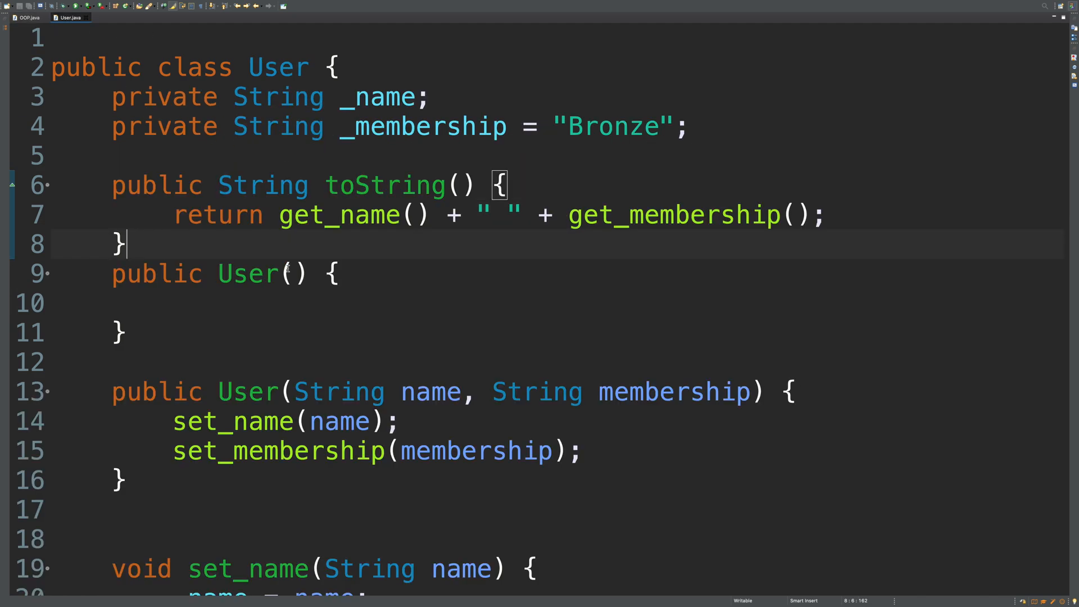
- Start a public boolean equals() method in the User class
type("public")
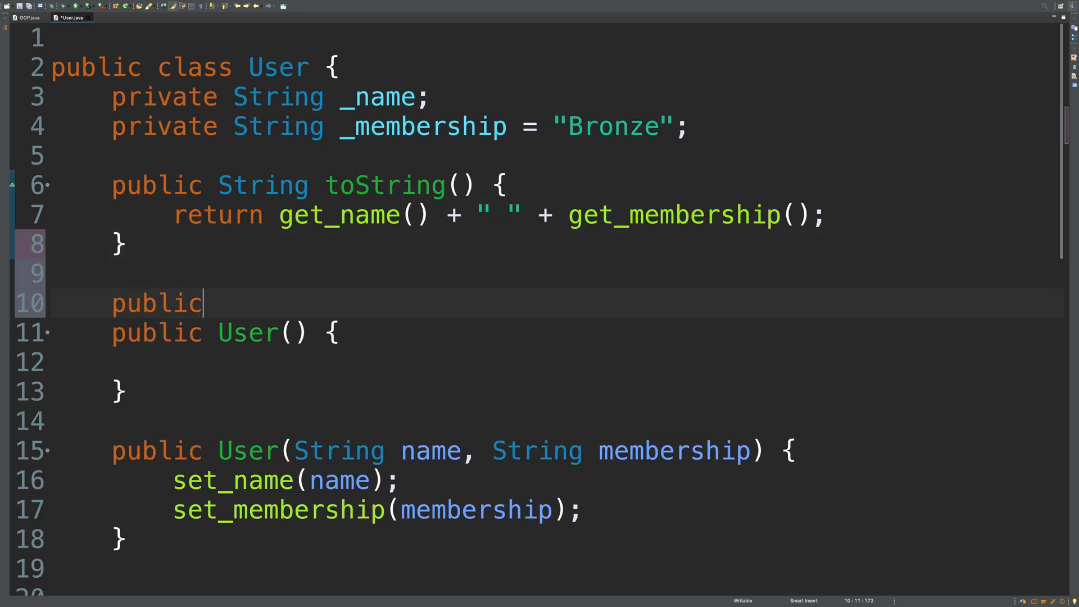
type("boolean")
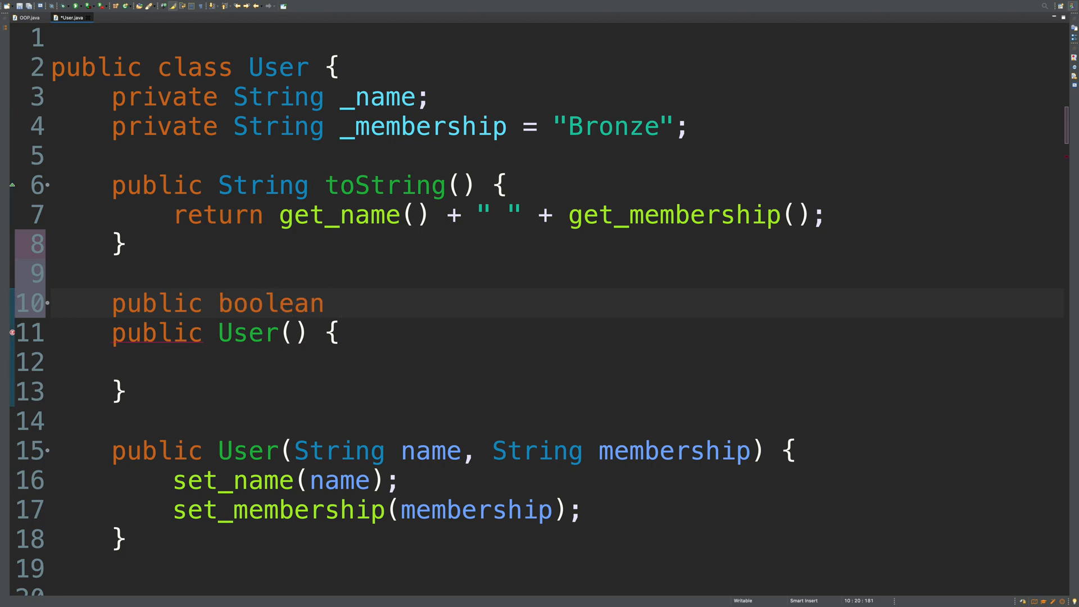
type("equals()")
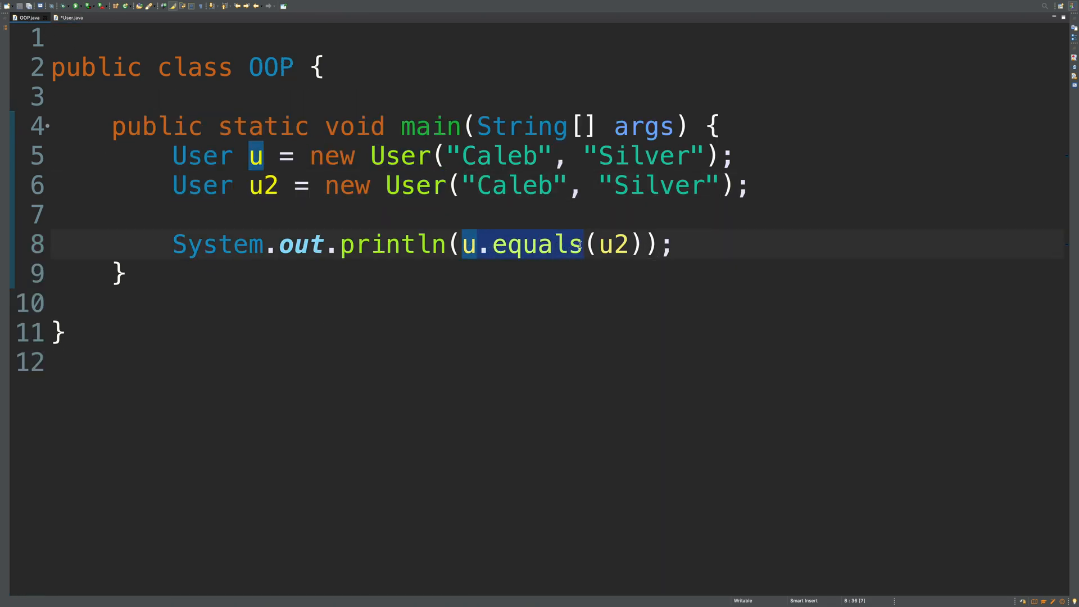
- Check the u2 object in OOP.java, then go back to User.java's empty equals method
left_click(468, 244)
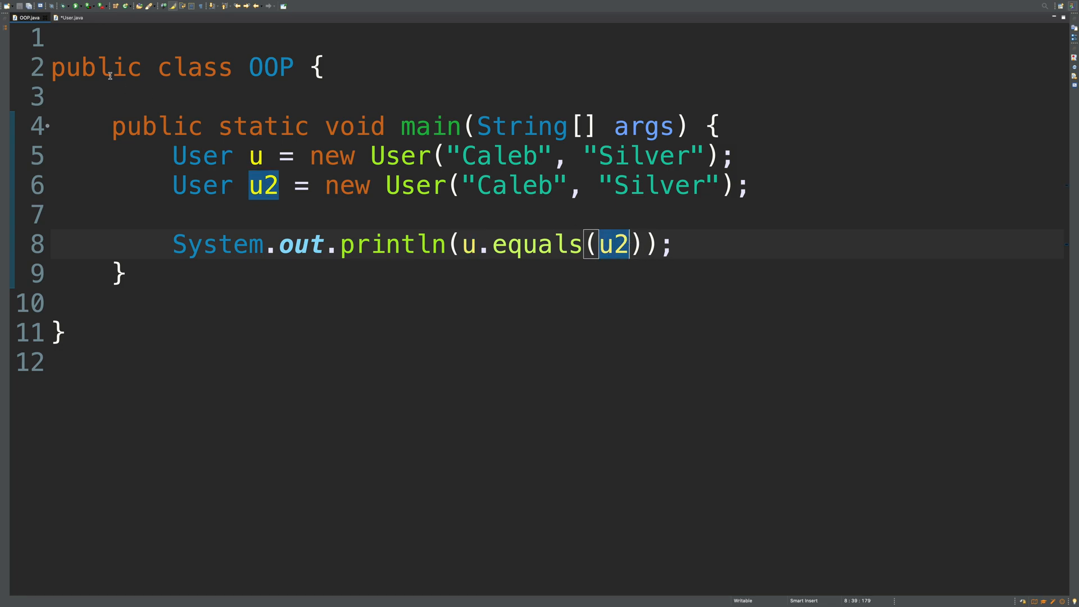
left_click(72, 17)
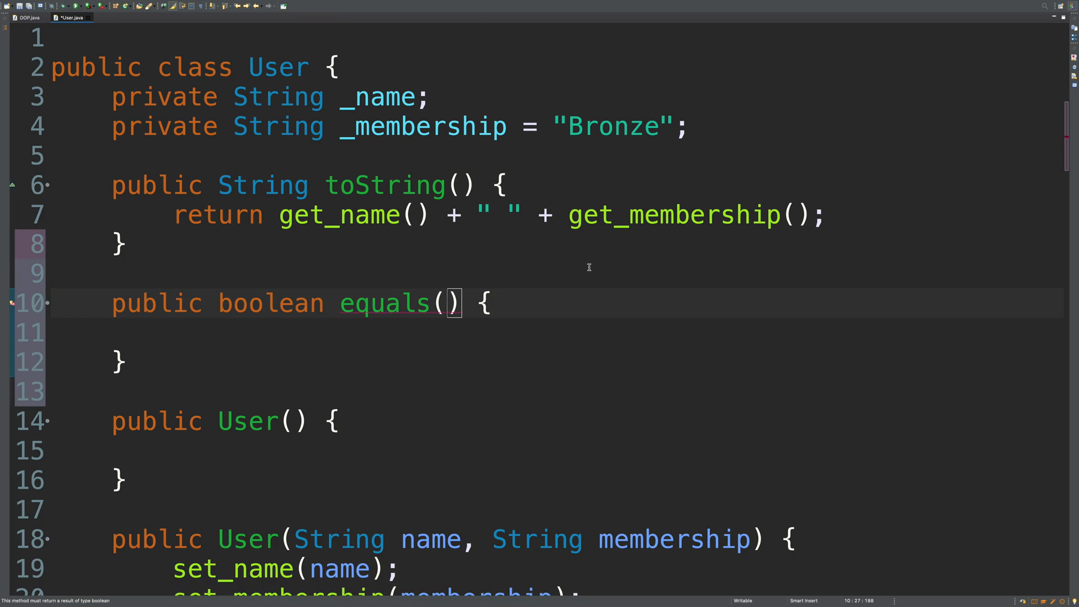
- Make equals take User u2 with condition get_name() == u2.get_name() && get_membership() == u2.get_membership()
type("User u2")
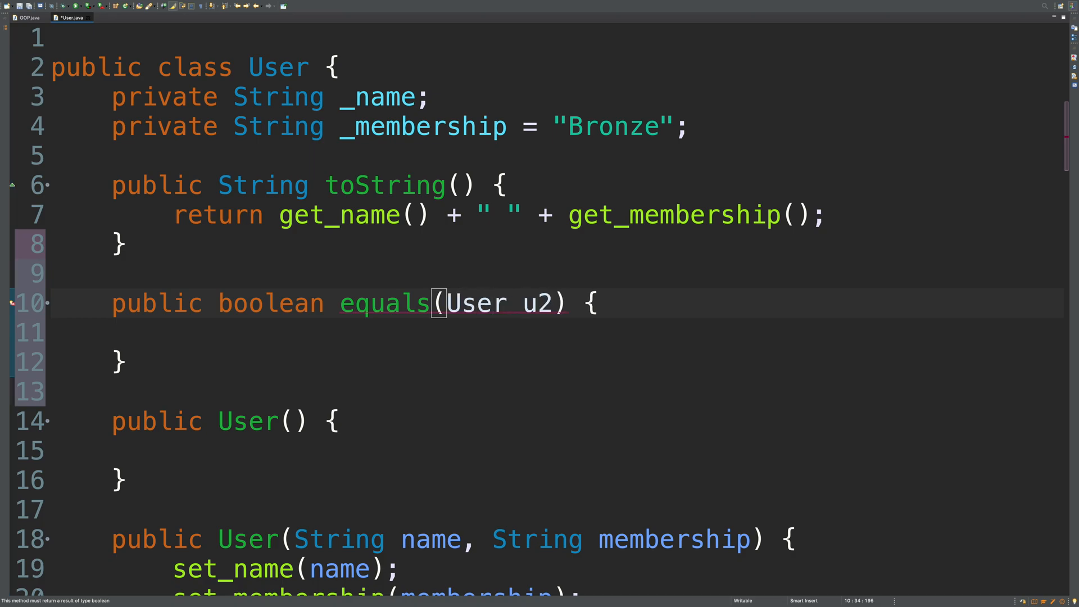
double_click(536, 302)
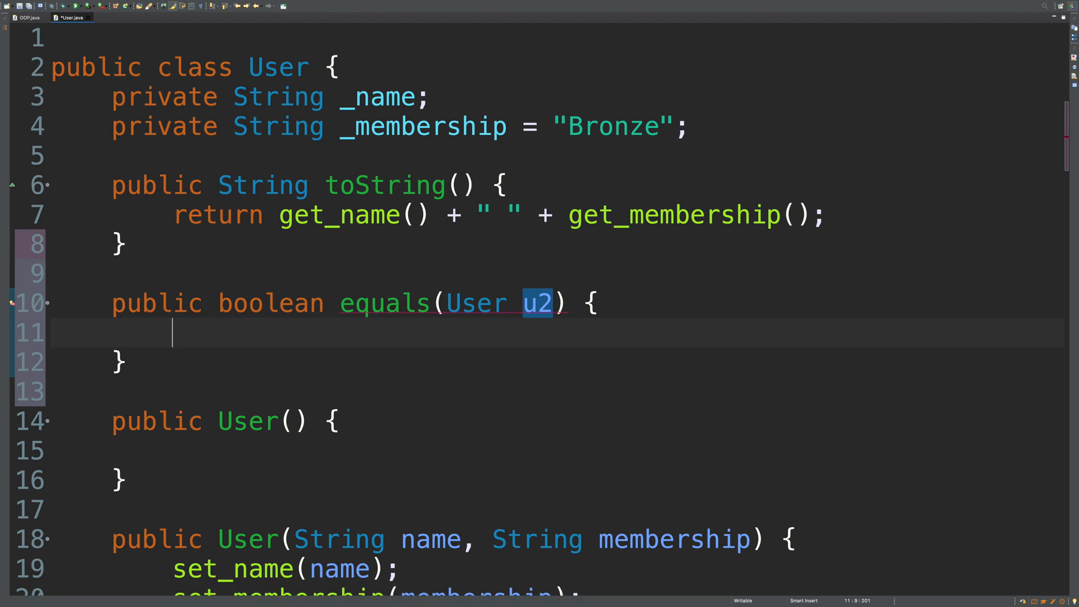
type("if () {")
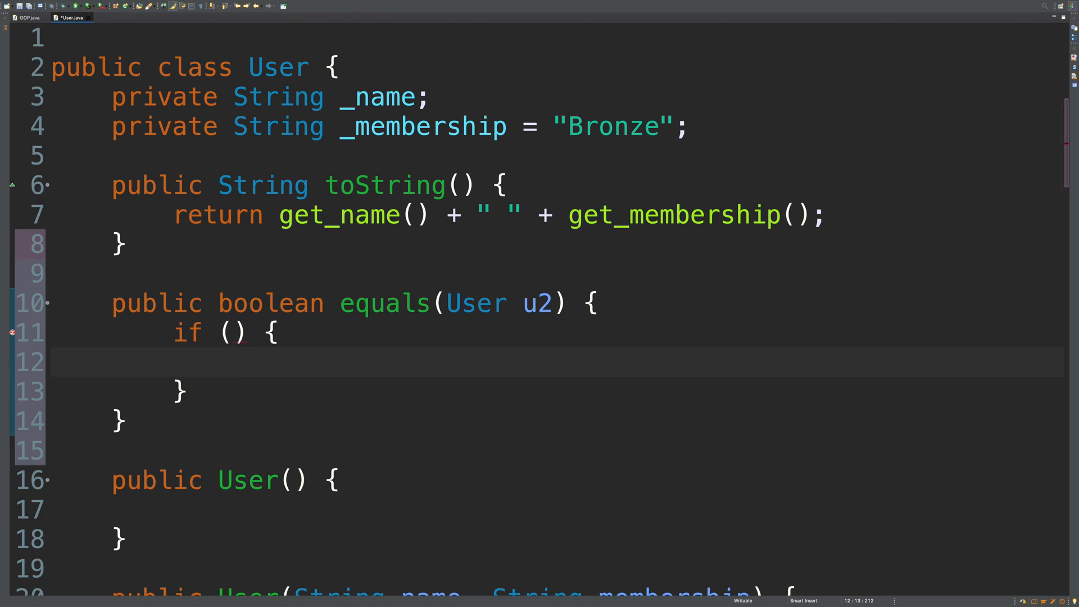
type("get_name")
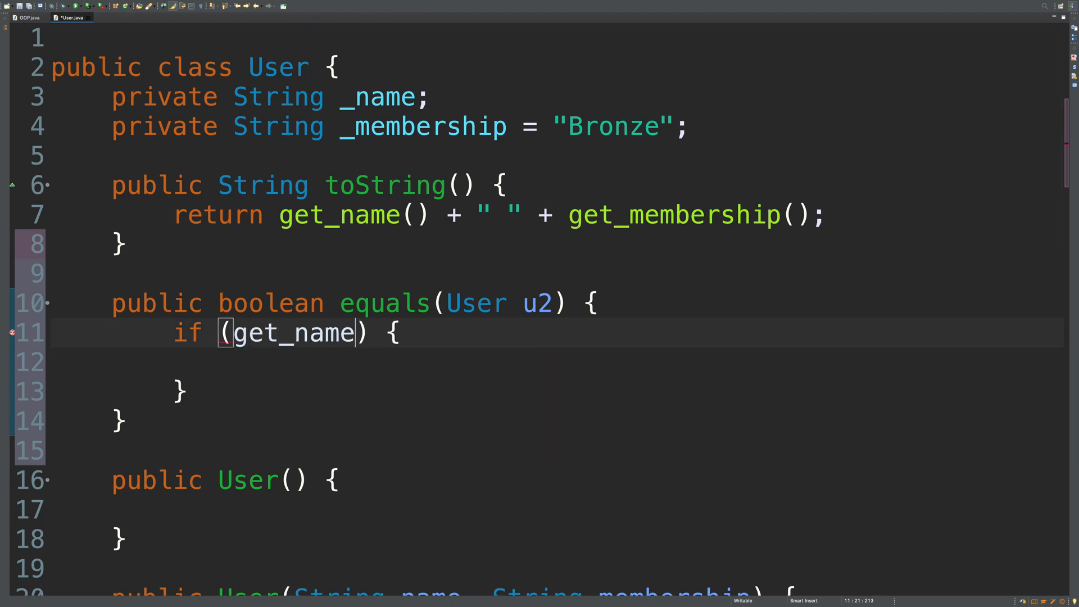
type("() = u2.")
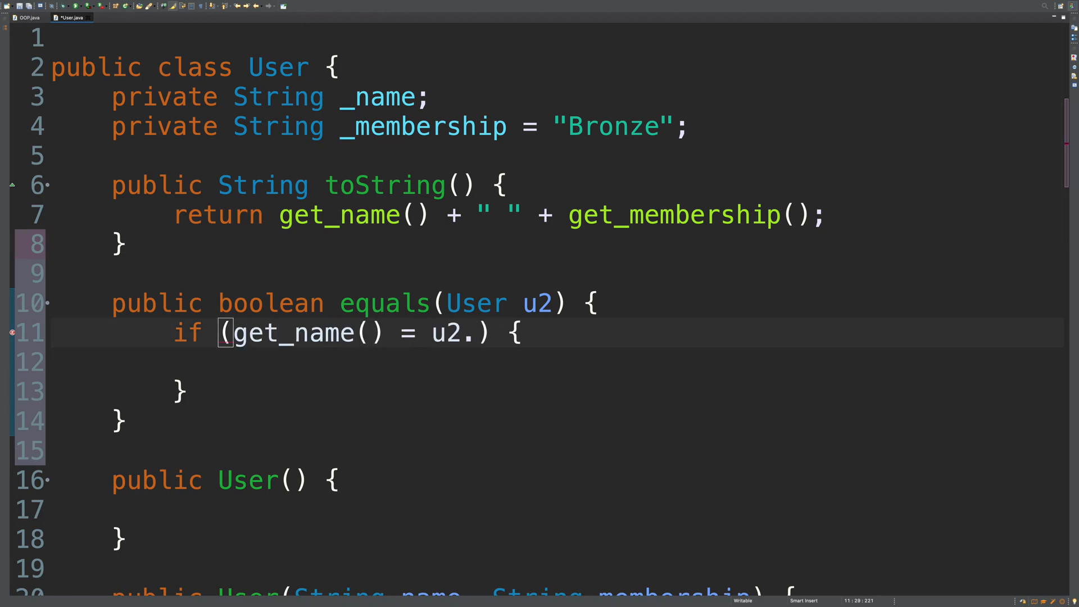
type("get_name()")
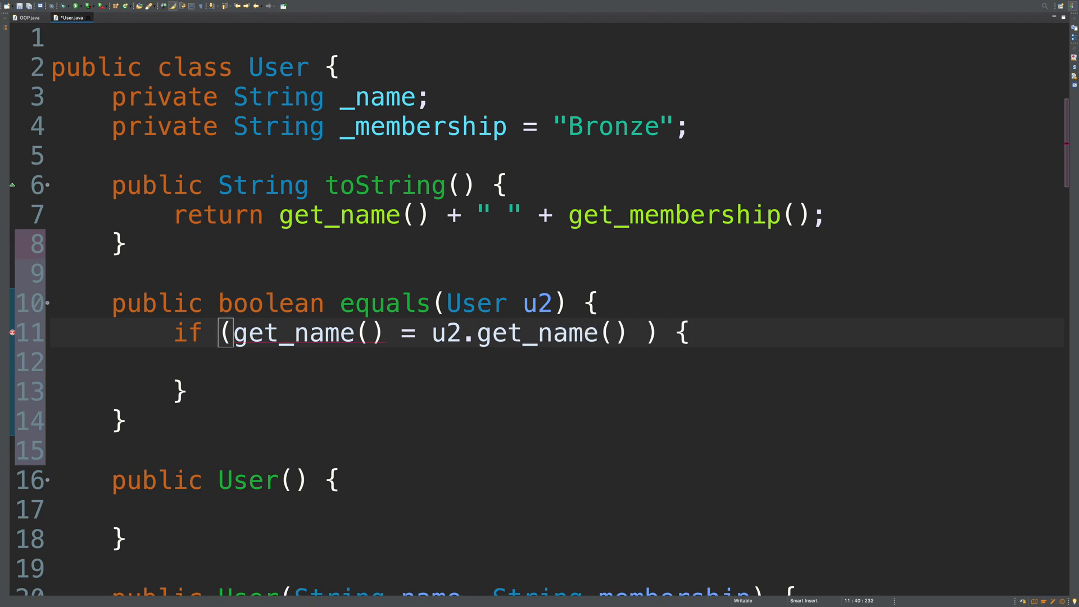
type("&&")
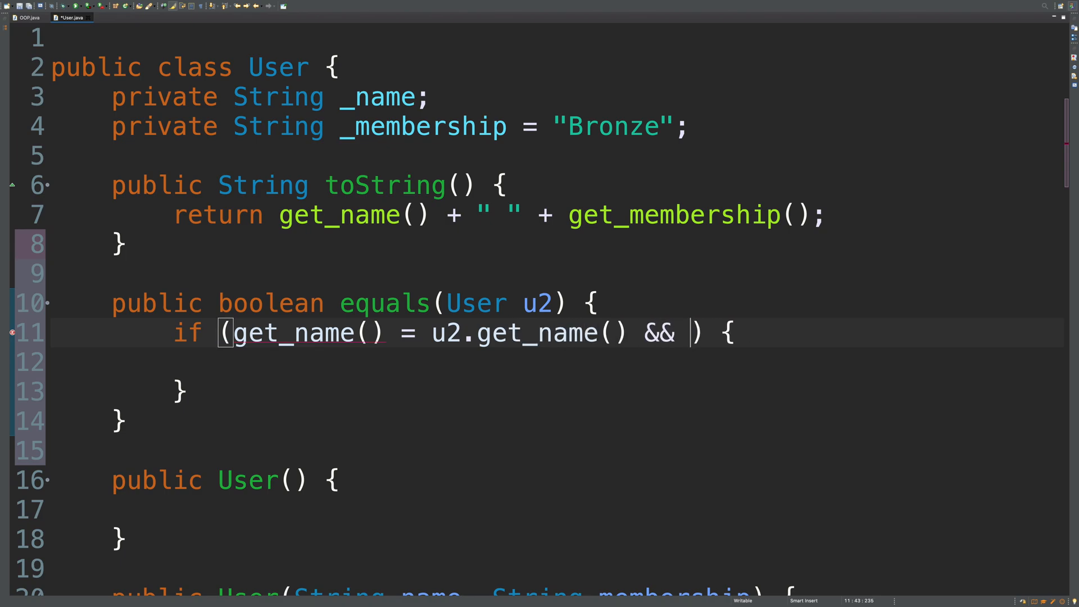
type("get_membership")
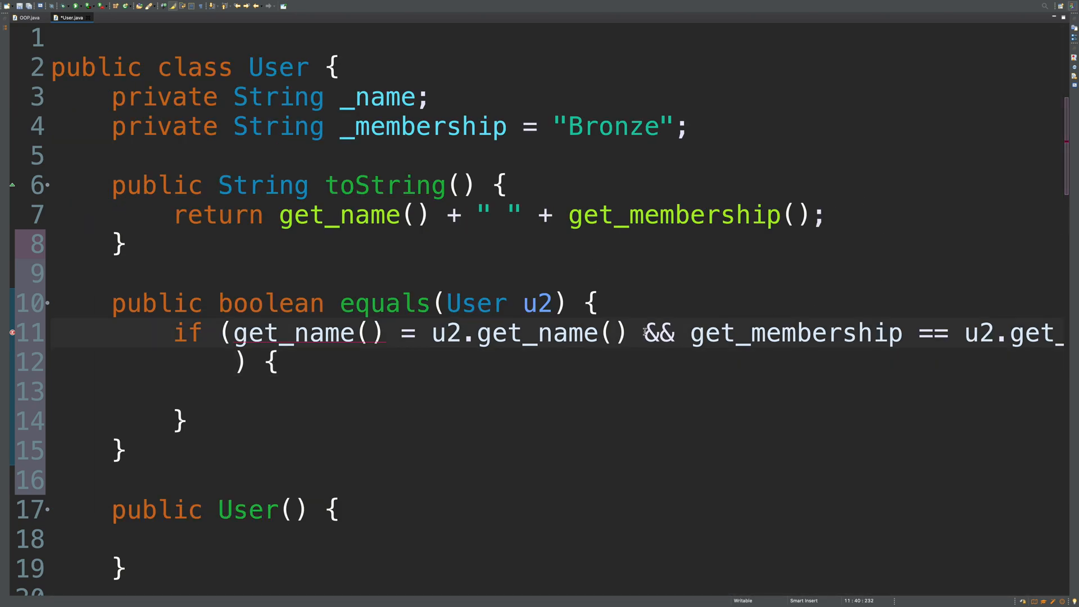
key("Enter")
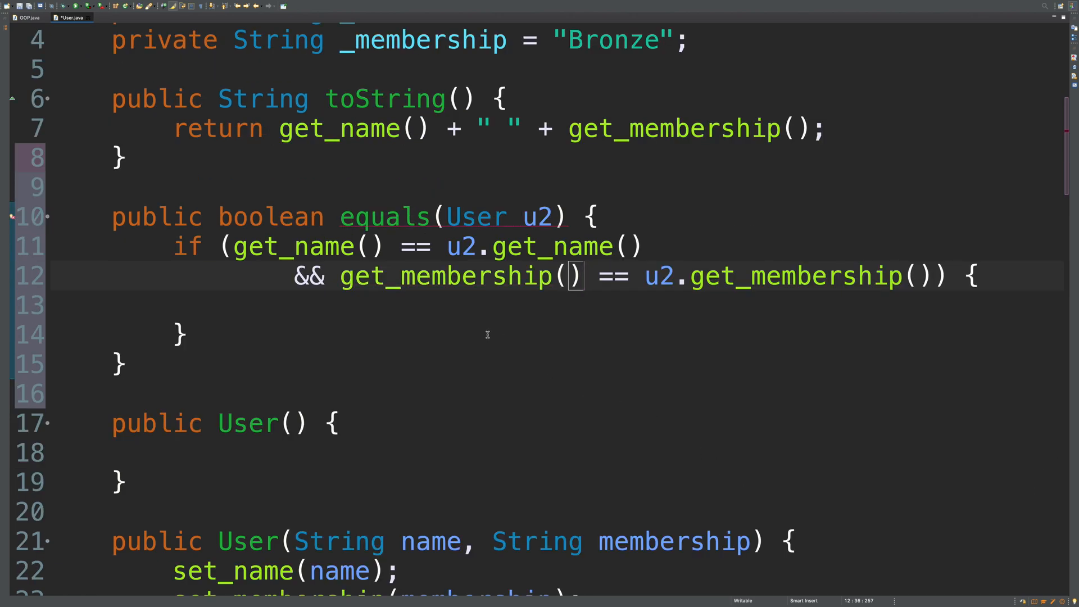
- Complete equals to return true when the condition holds, else return false
type("return t")
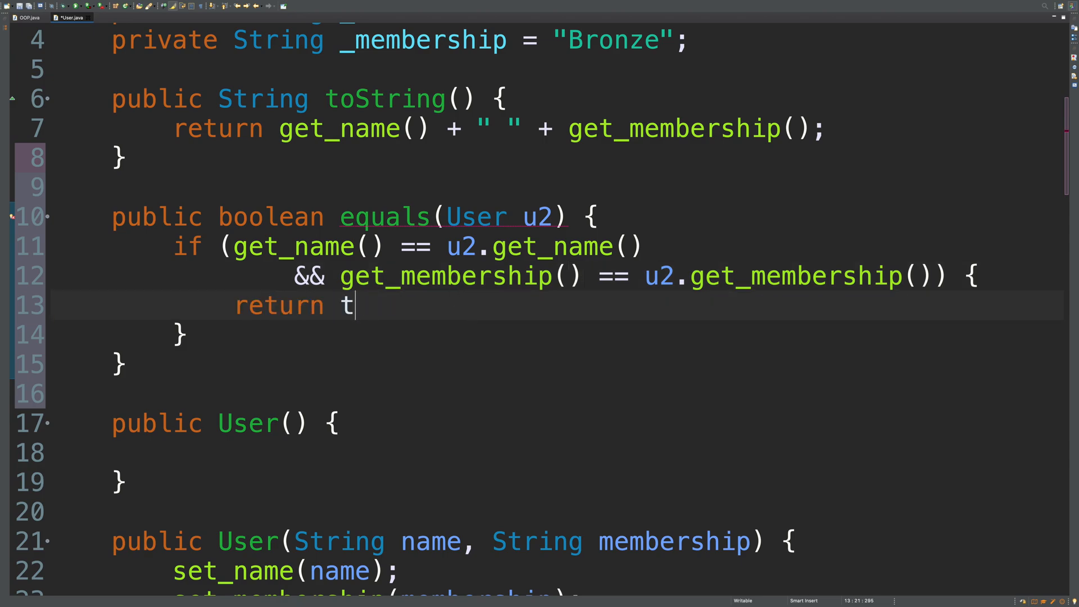
type("rue;")
left_click(557, 334)
type(" else")
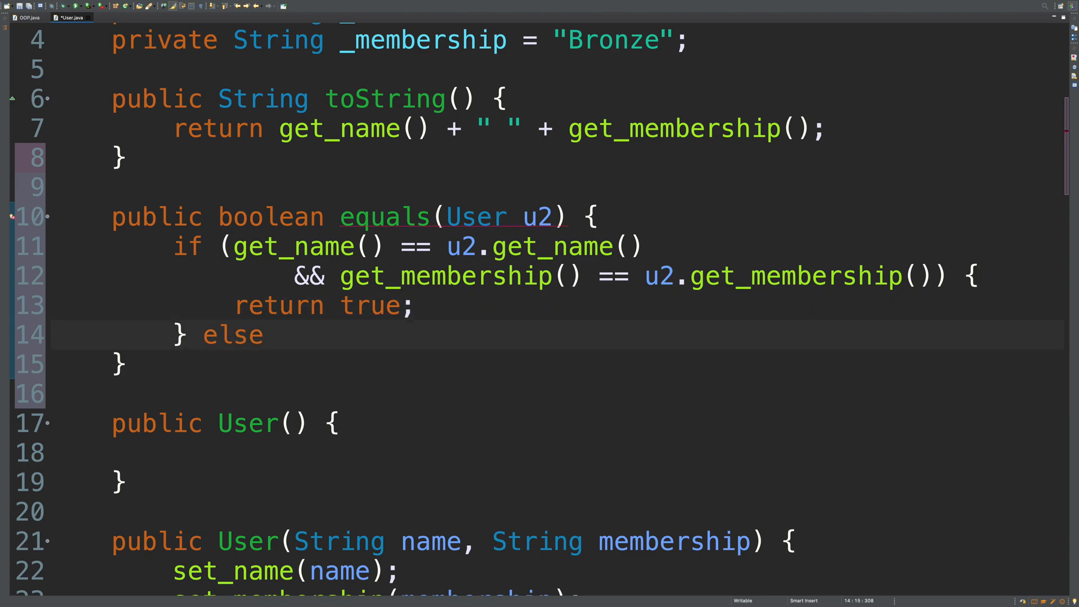
type("{")
type("return false;")
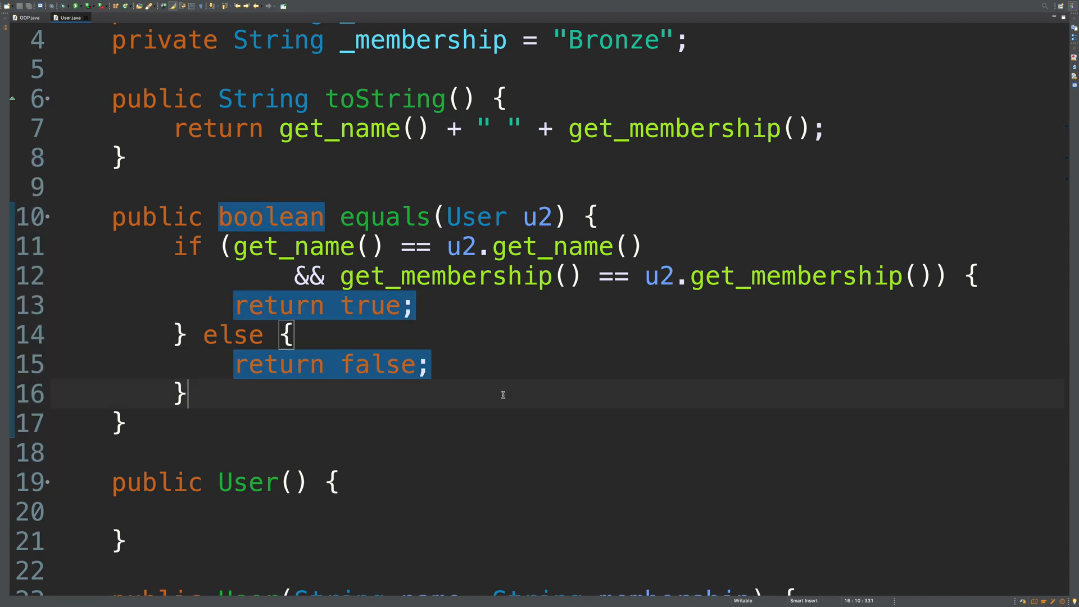
mouse_move(458, 404)
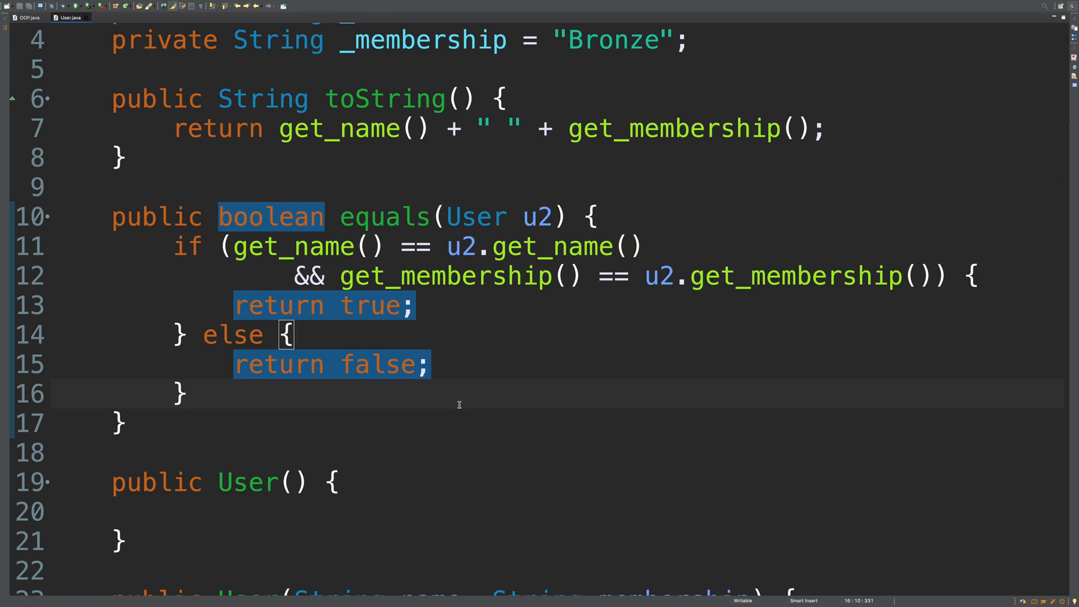
mouse_move(398, 394)
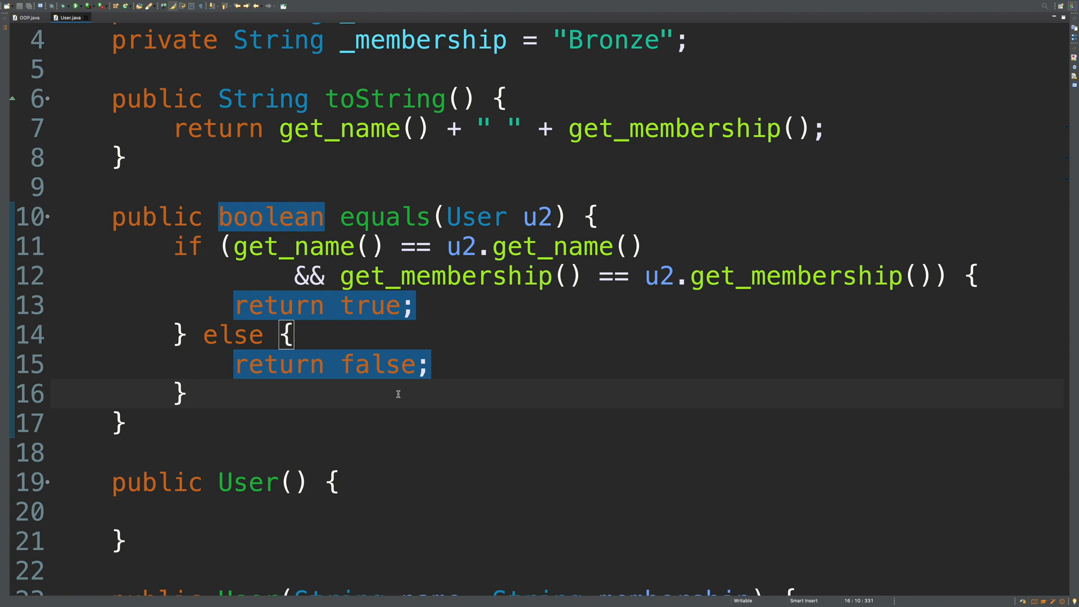
- Leave User.java and switch to the OOP main class that prints u.equals(u2)
left_click(186, 393)
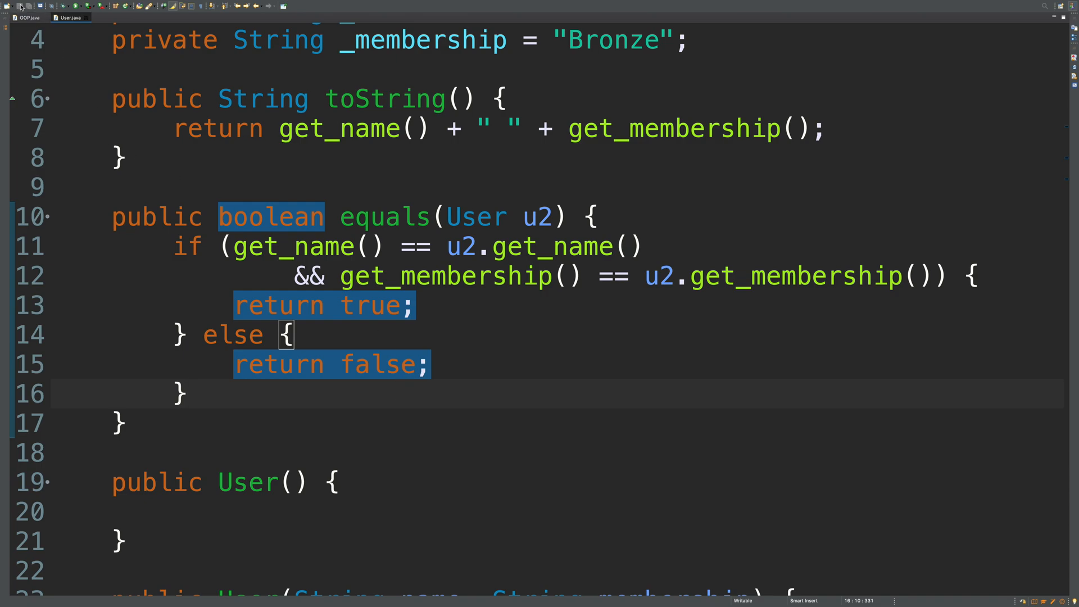
left_click(27, 17)
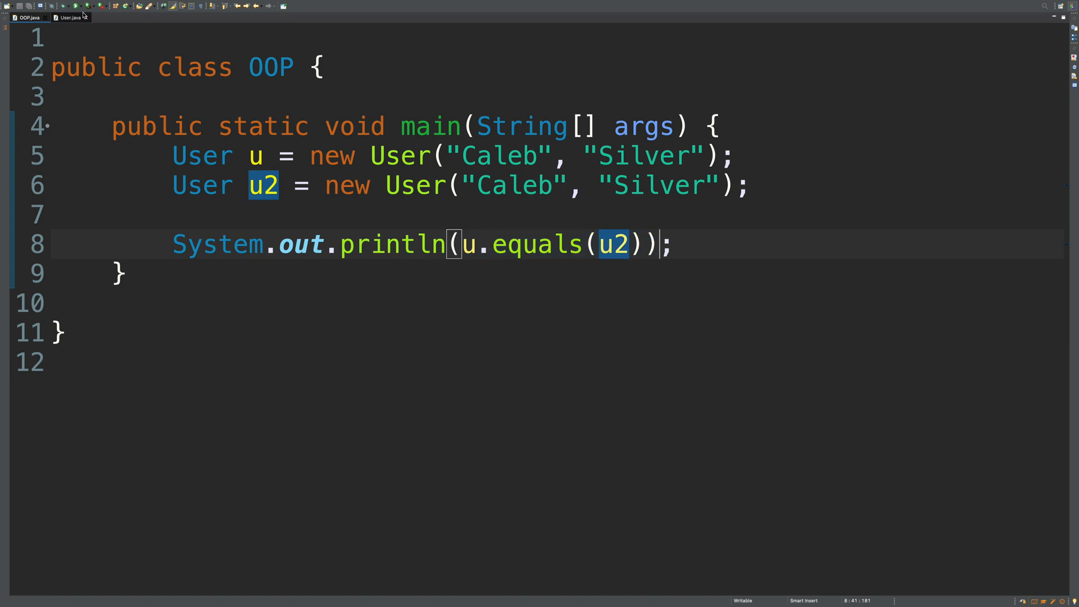
- Change u2's name from Caleb to Jonnyboy in OOP main and save the file
left_click(74, 7)
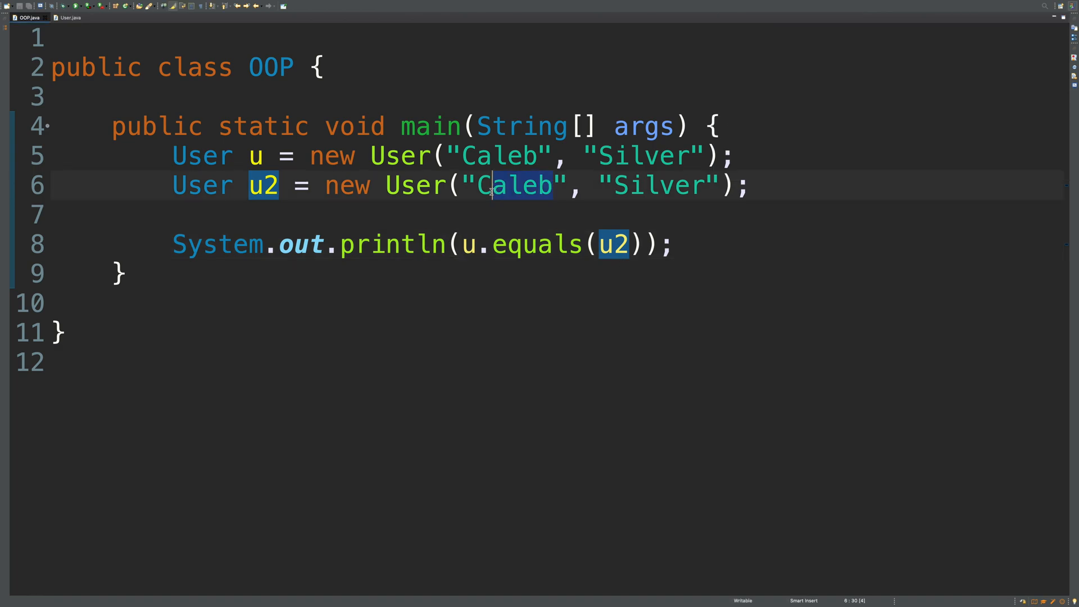
type("Jonny")
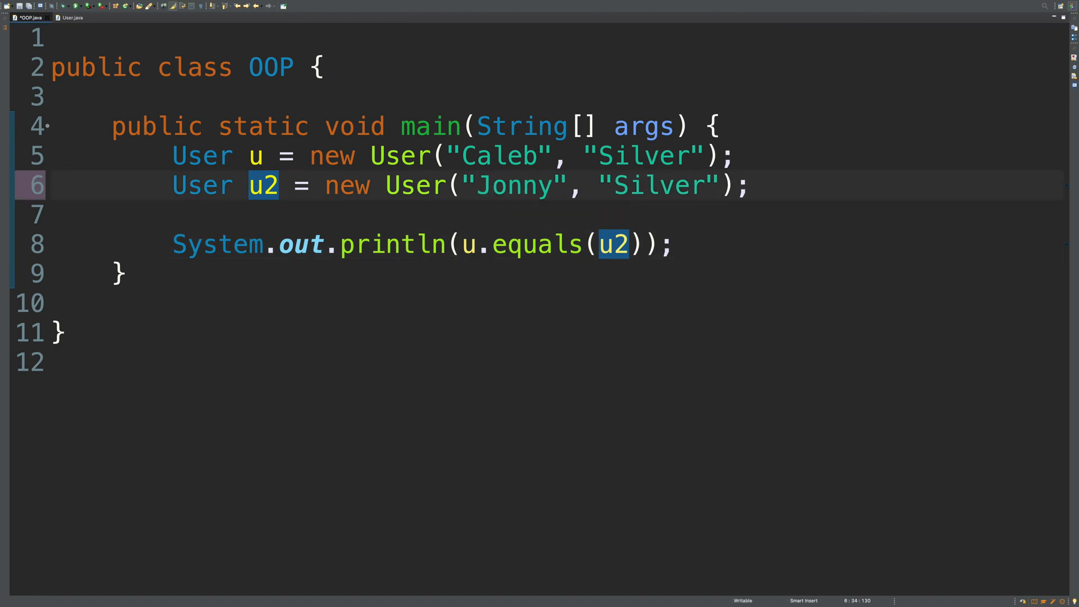
type("boy")
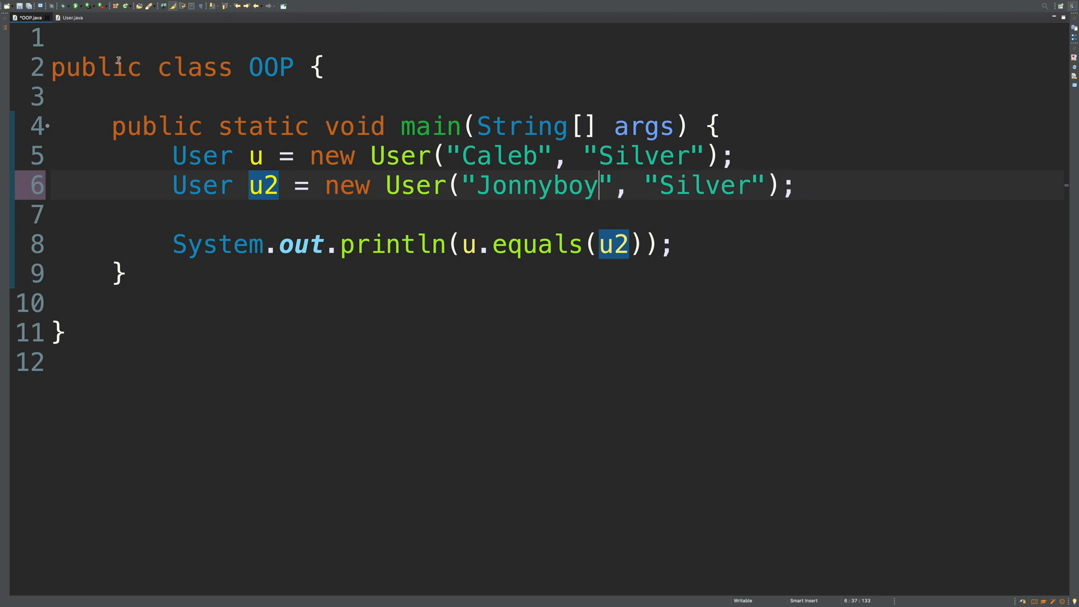
left_click(618, 275)
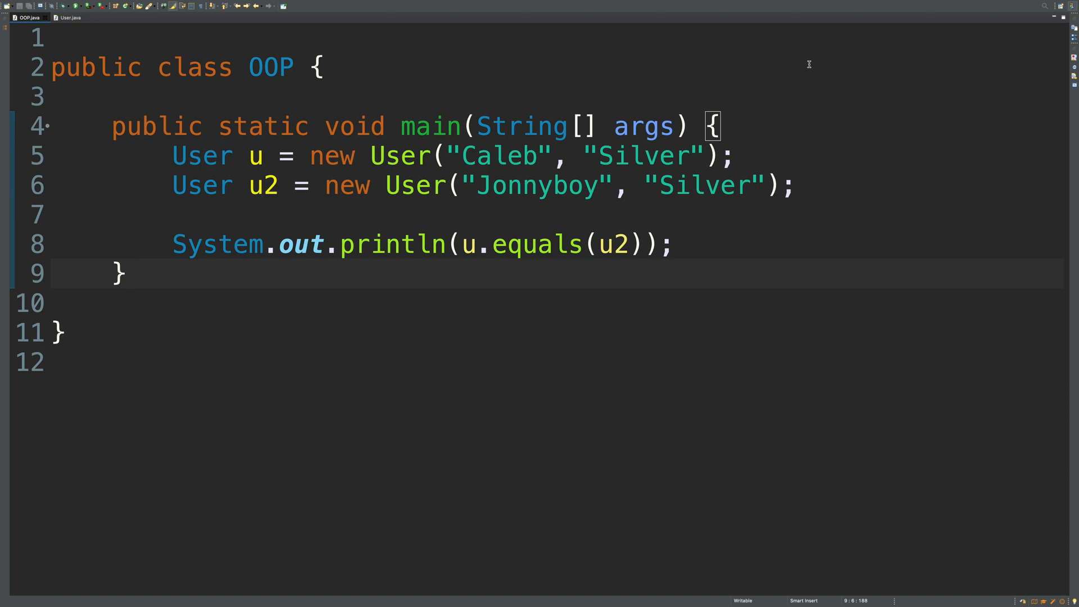
left_click(125, 274)
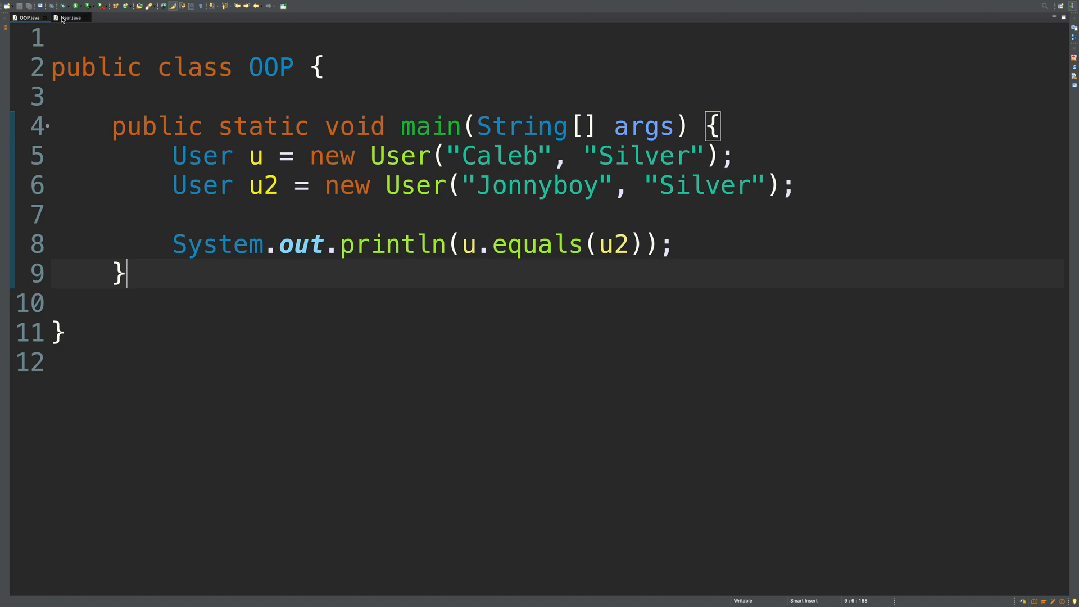
- Switch back to User.java to review equals(User u2) comparing name and membership
left_click(68, 16)
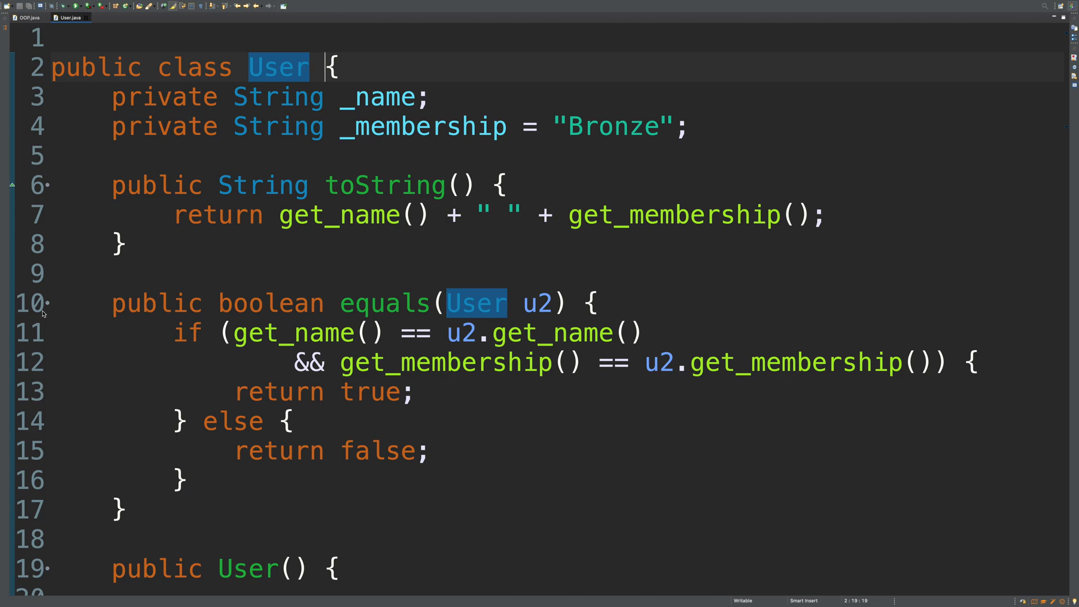
mouse_move(271, 516)
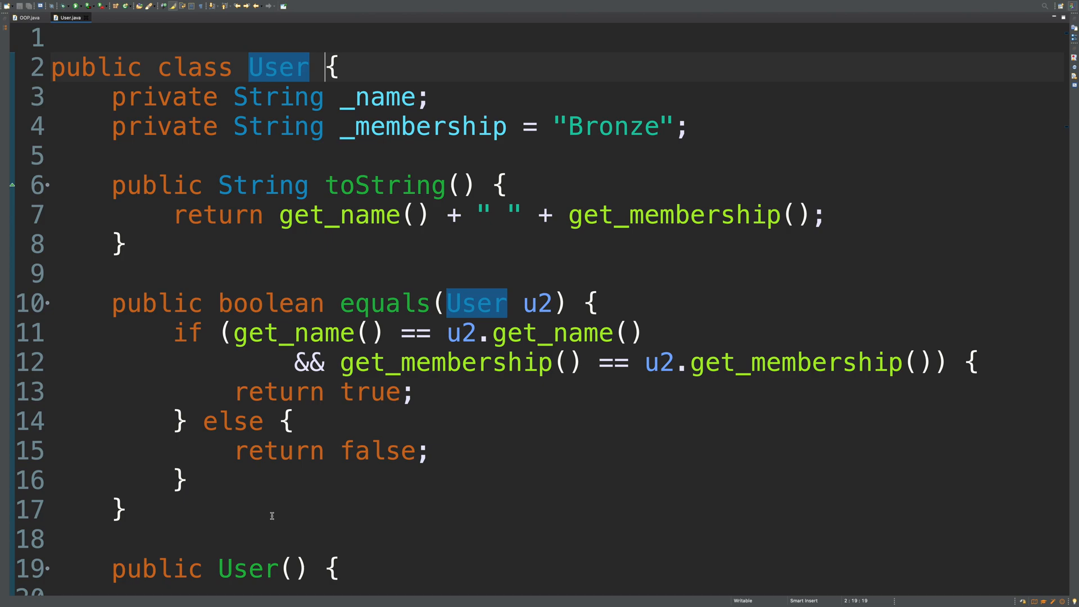